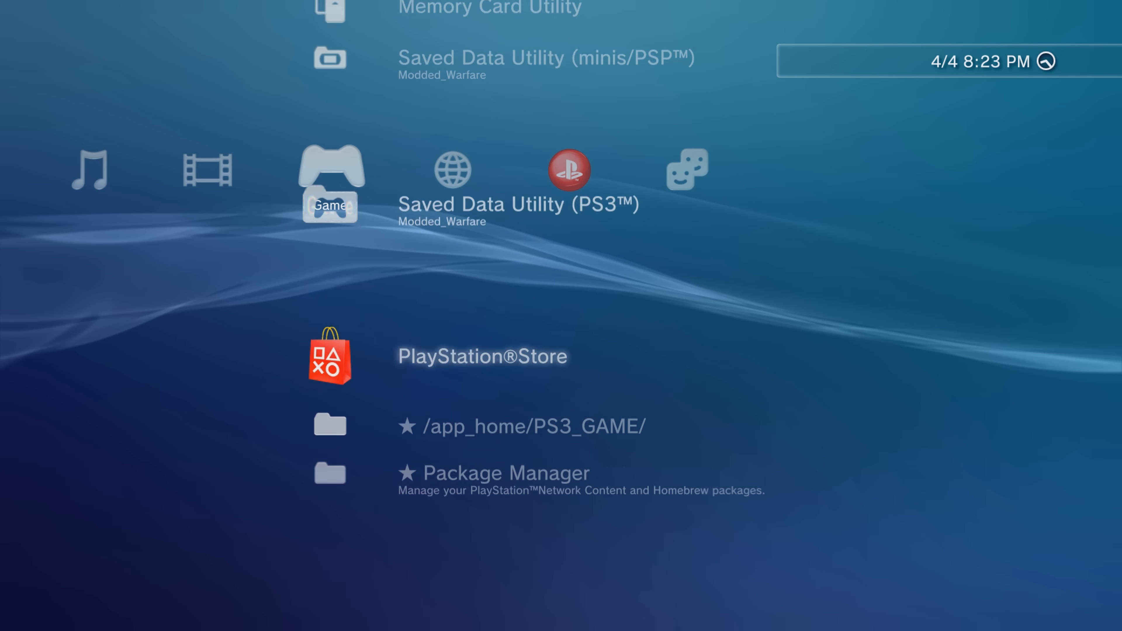
- View the mira-project Releases page, which reports there aren't any releases
scroll(down, 3)
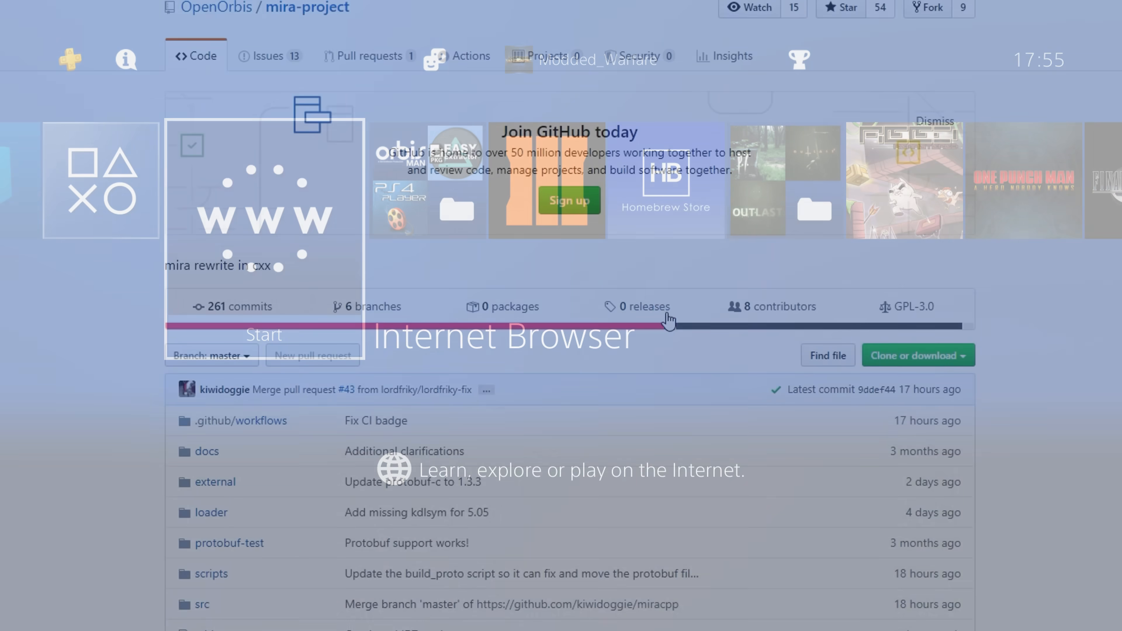
click(643, 306)
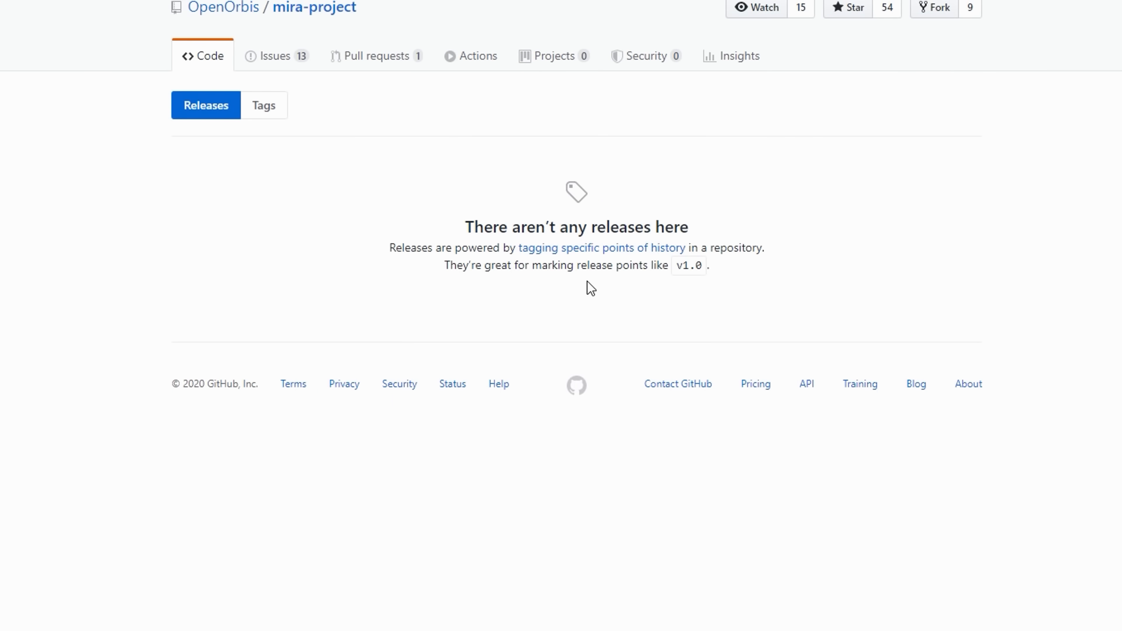
mouse_move(438, 304)
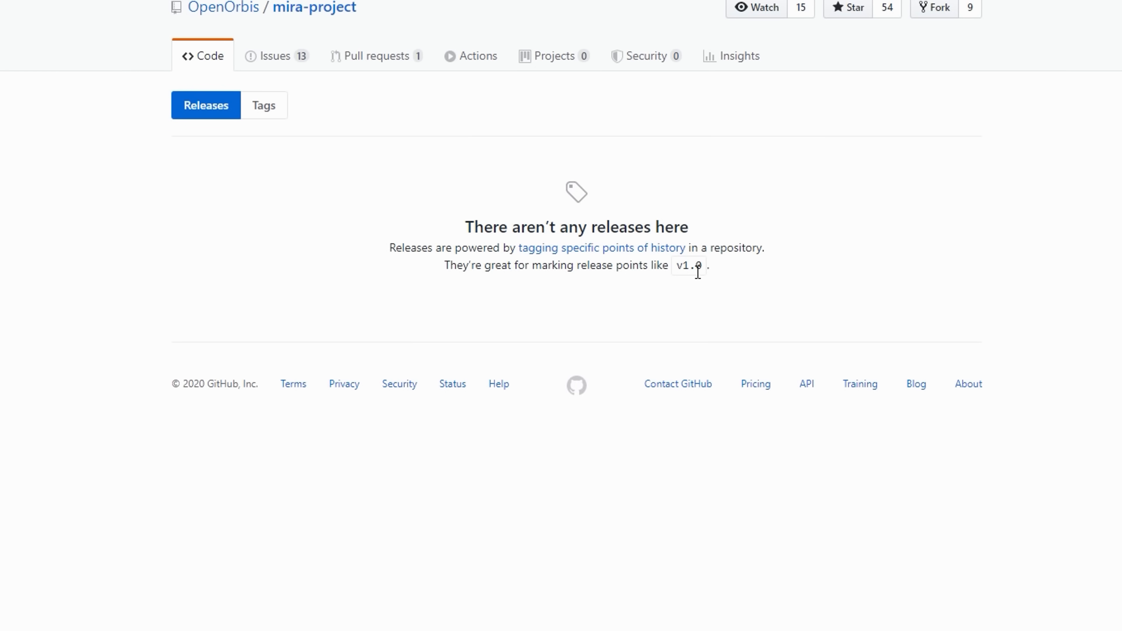
drag(492, 227, 709, 267)
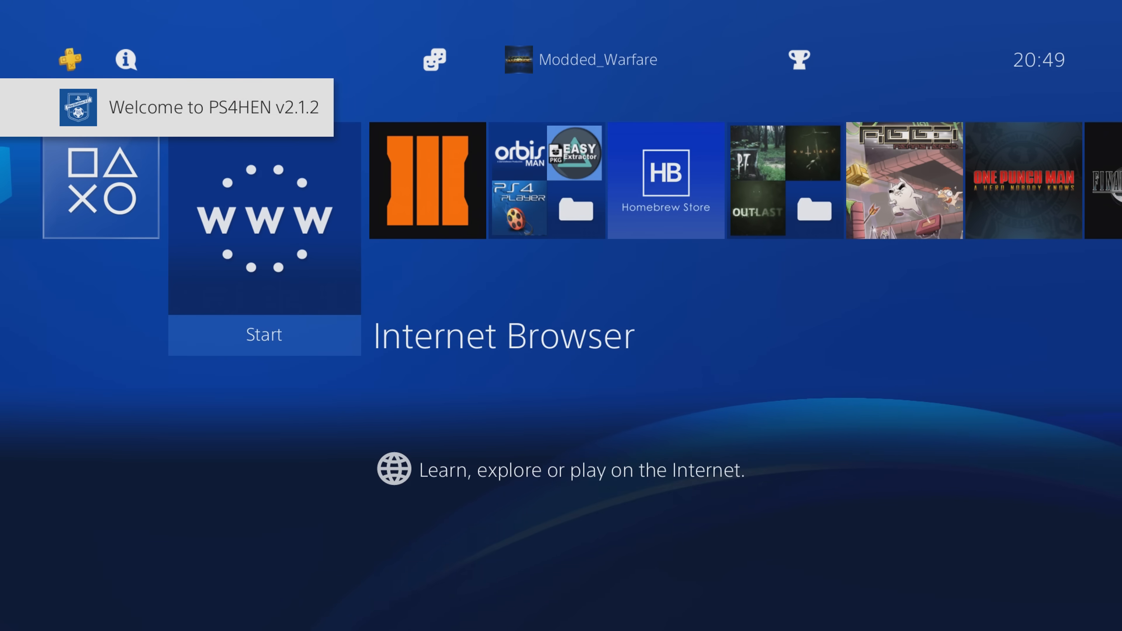
- Start the PS4 Internet Browser and enter the PS4 category on cthugha.exploit.menu
click(264, 335)
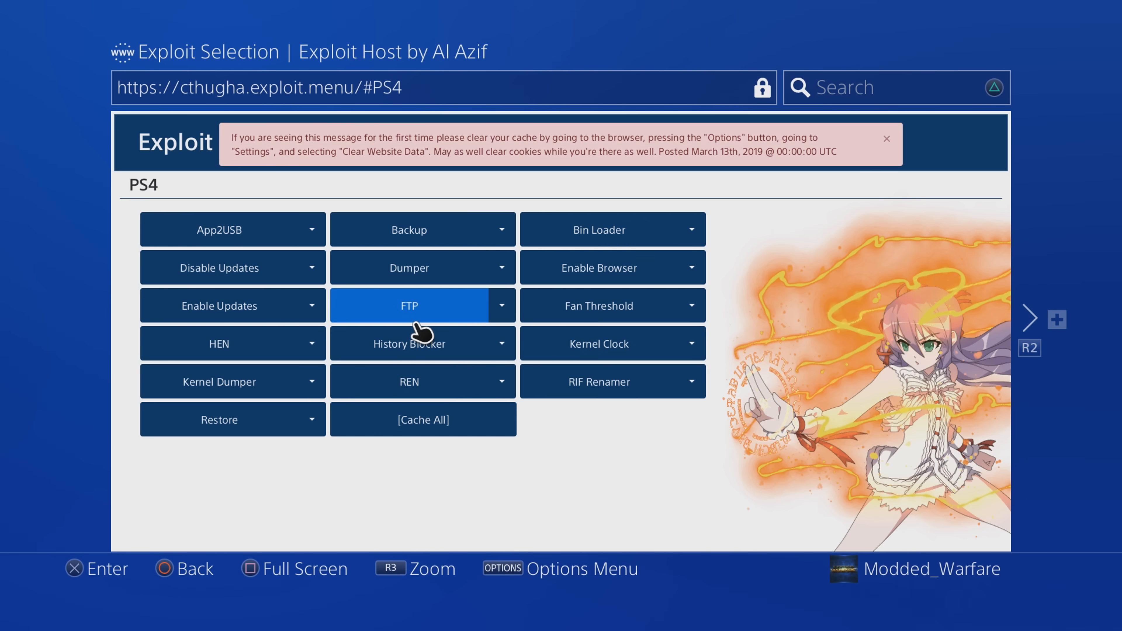
click(408, 306)
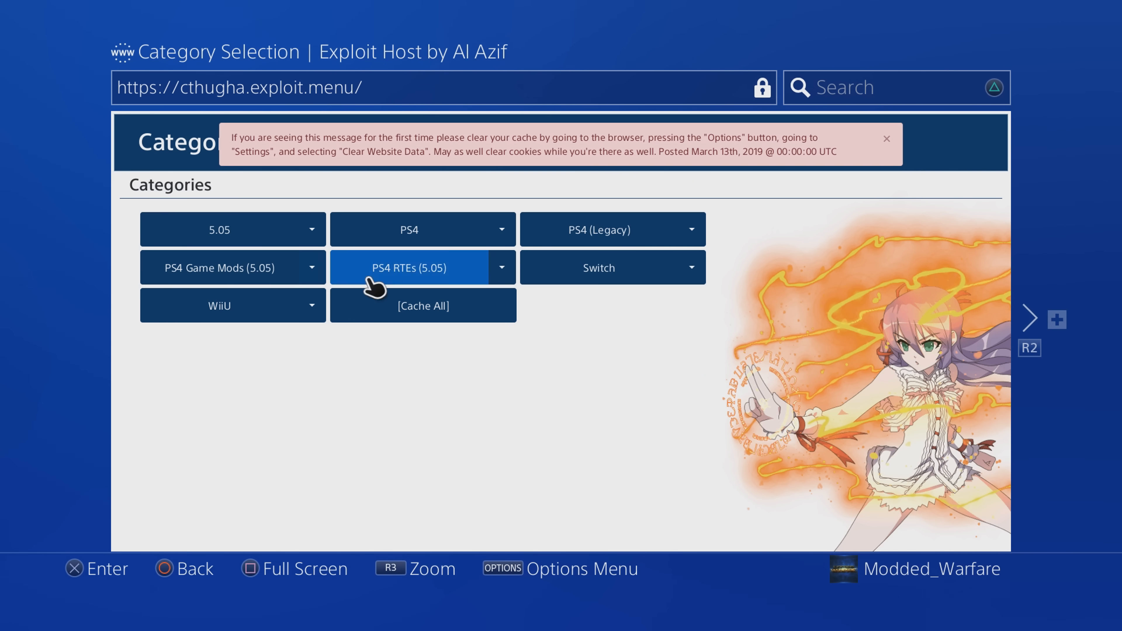
click(408, 267)
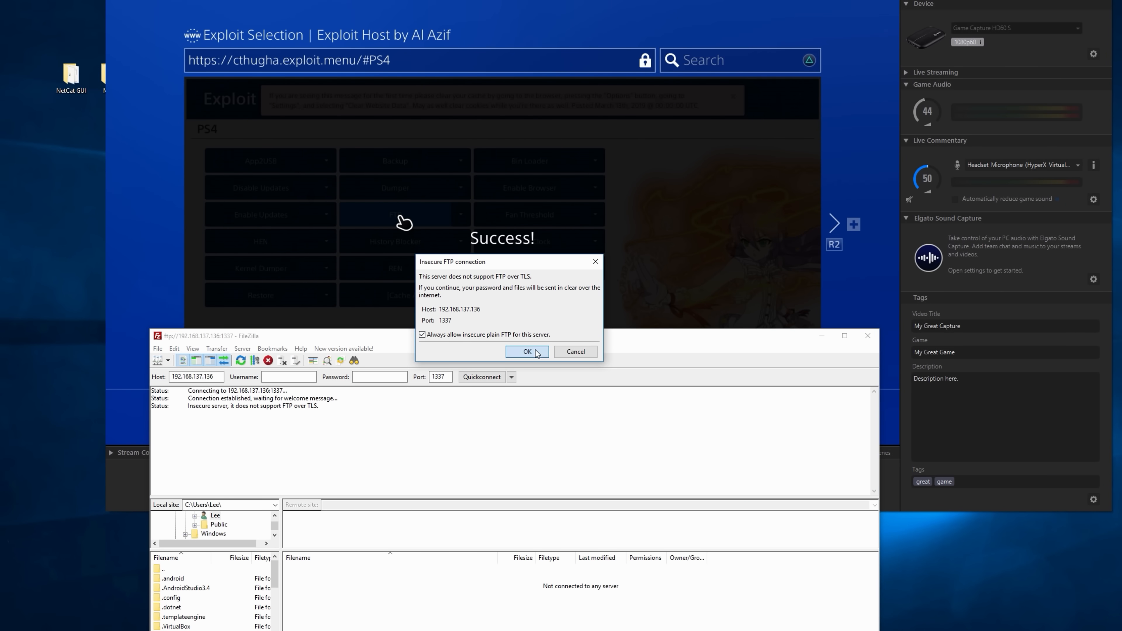
- Accept the insecure FTP connection to 192.168.137.136:1337 and browse the PS4's root folders
click(526, 352)
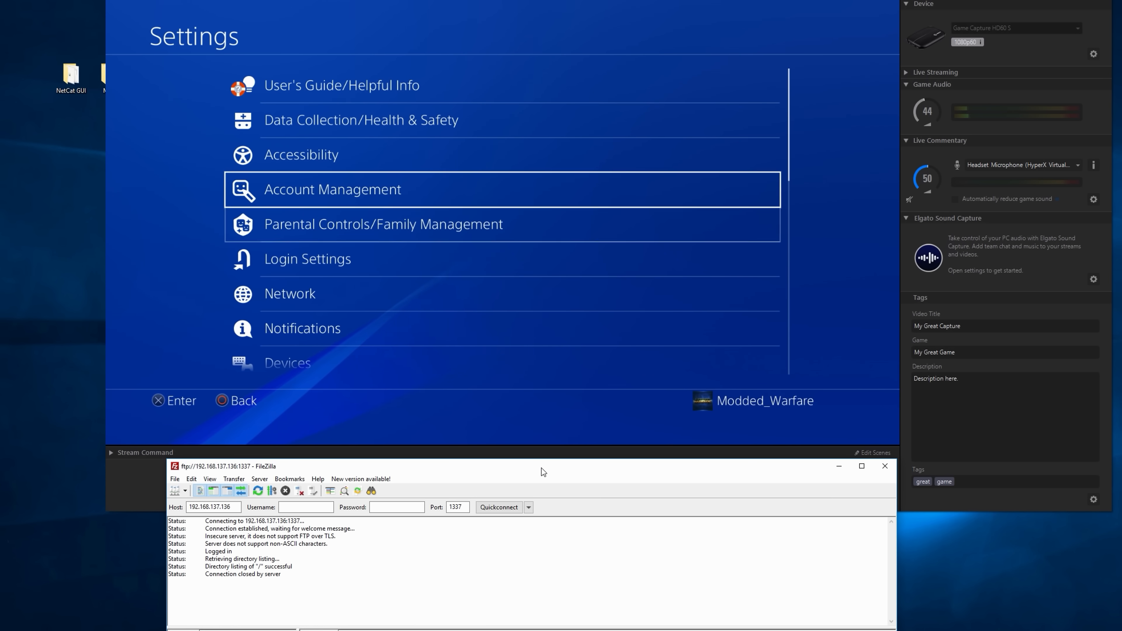
scroll(down, 3)
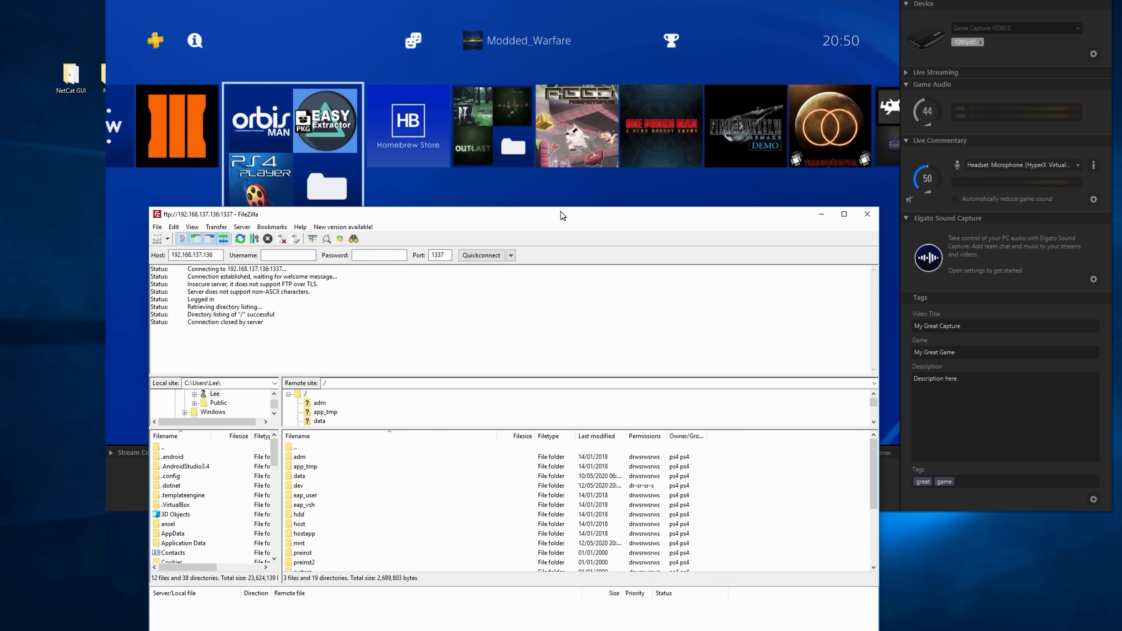
click(481, 255)
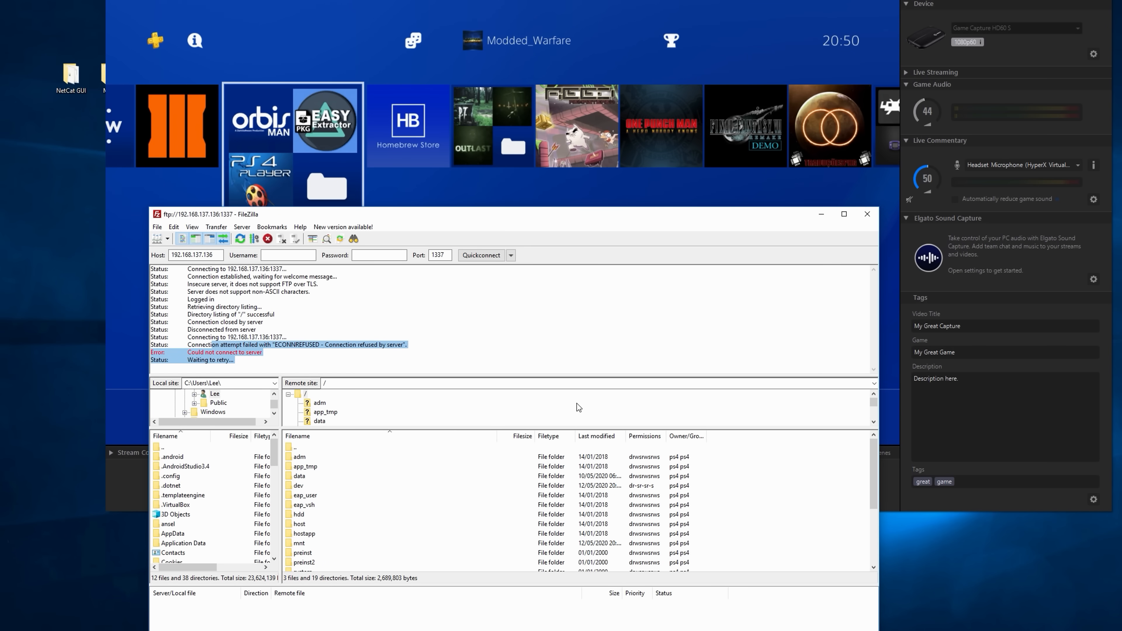
mouse_move(867, 214)
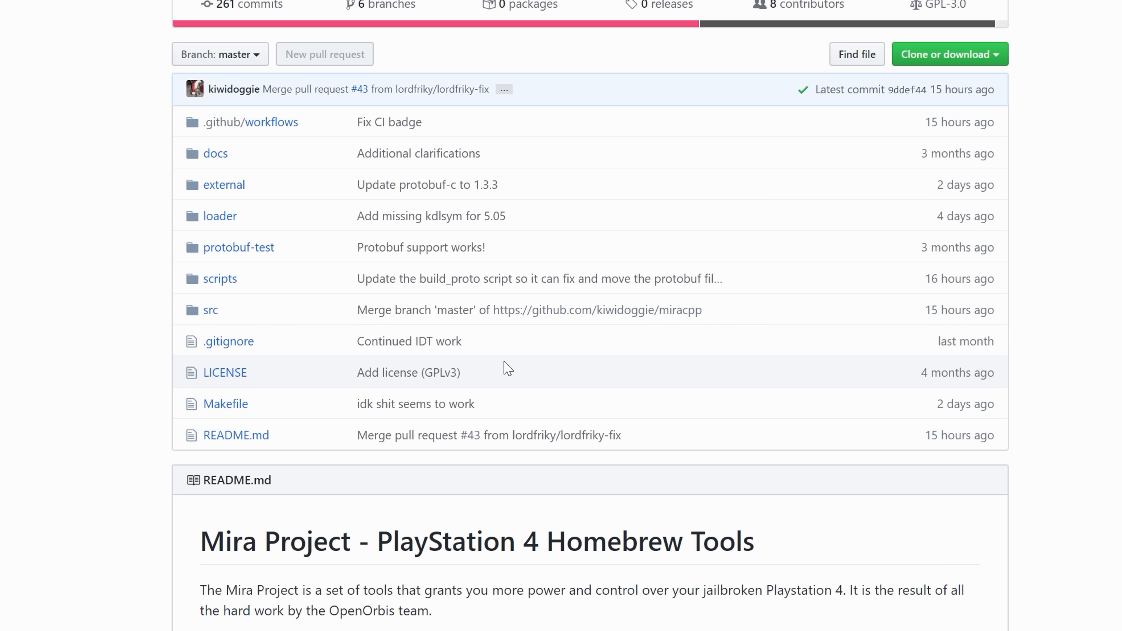
- Browse the README's New Features, highlighting the kernel plugins (RPC using protobuf) item, and Contributors
scroll(down, 3)
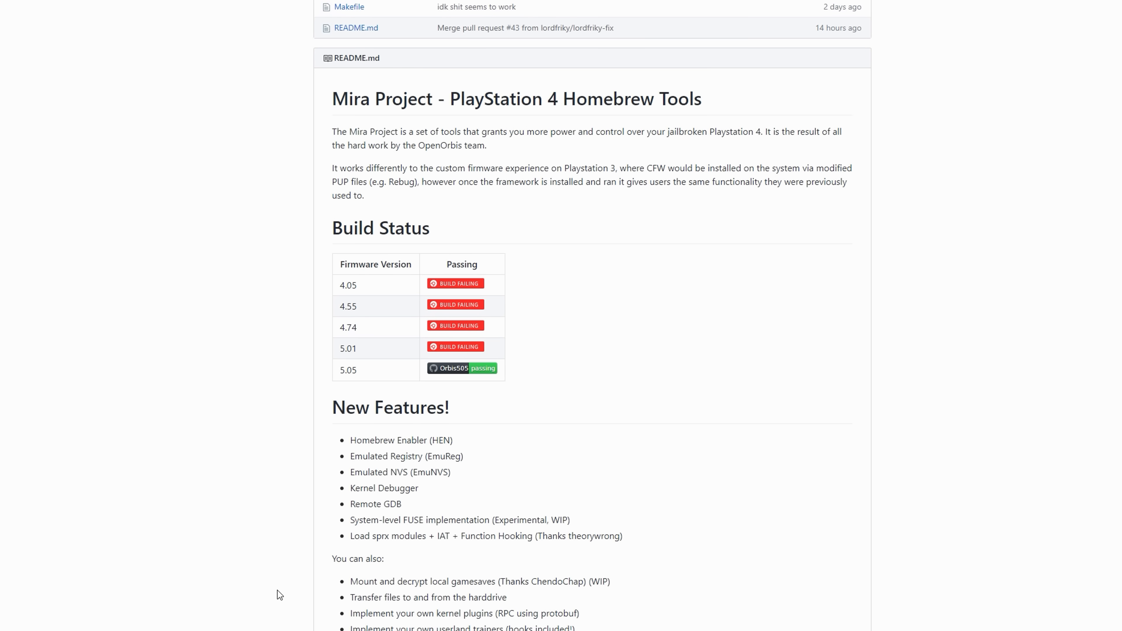
scroll(down, 3)
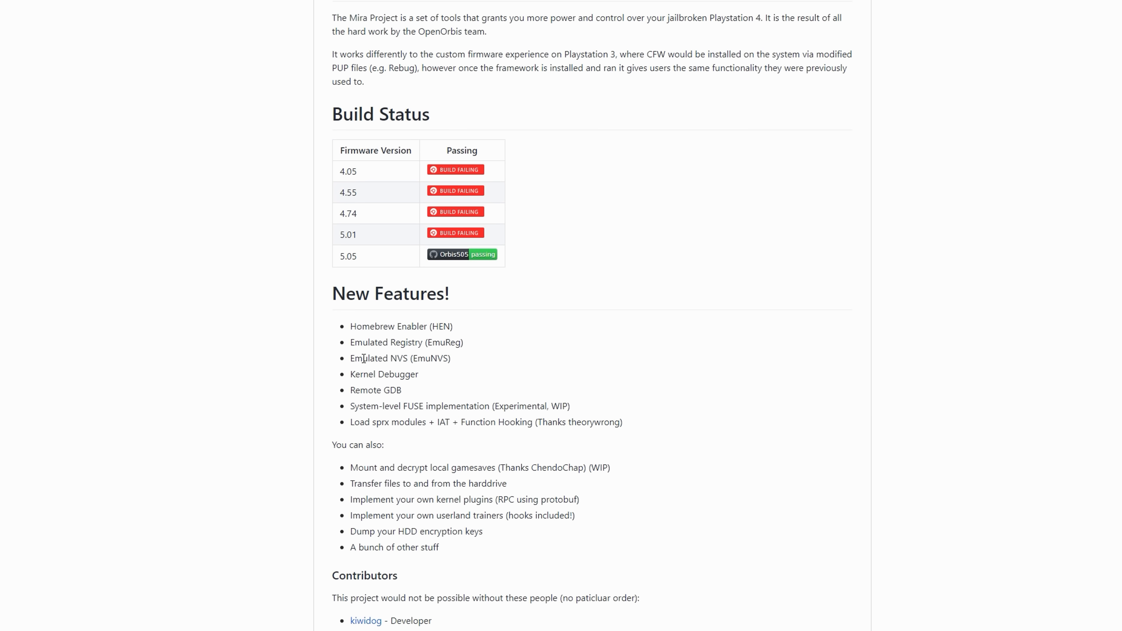
mouse_move(504, 518)
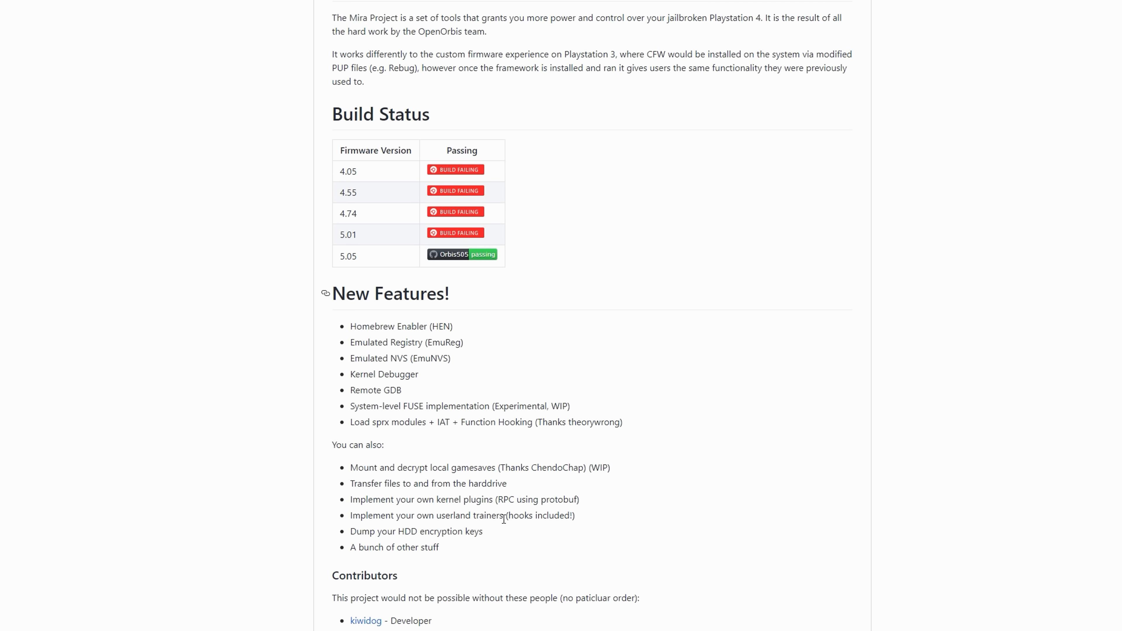
mouse_move(614, 399)
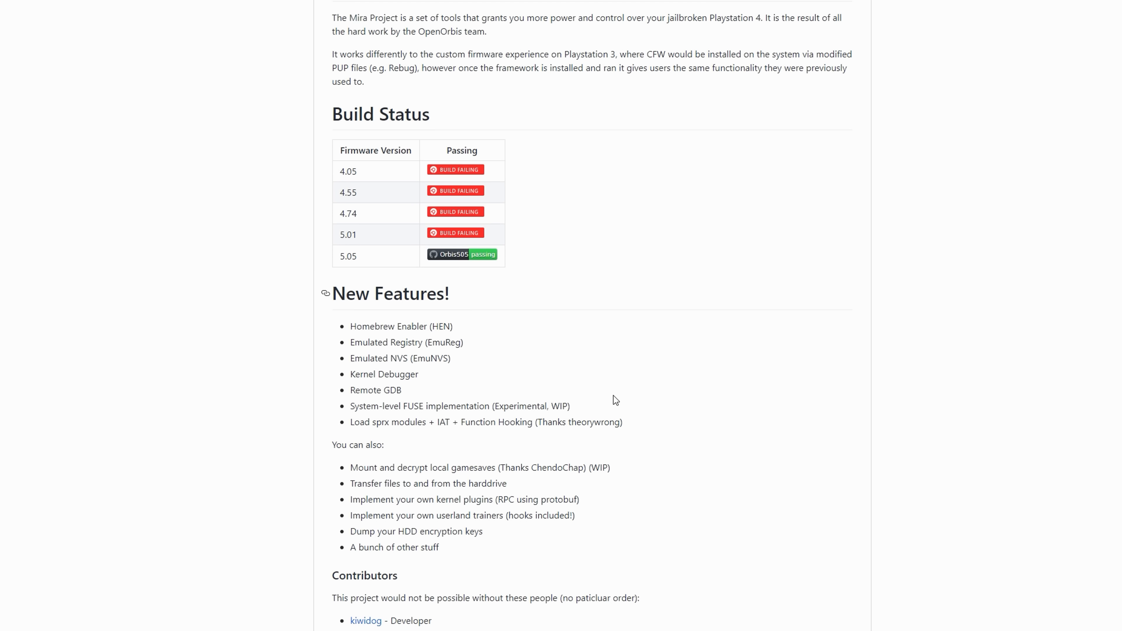
mouse_move(392, 449)
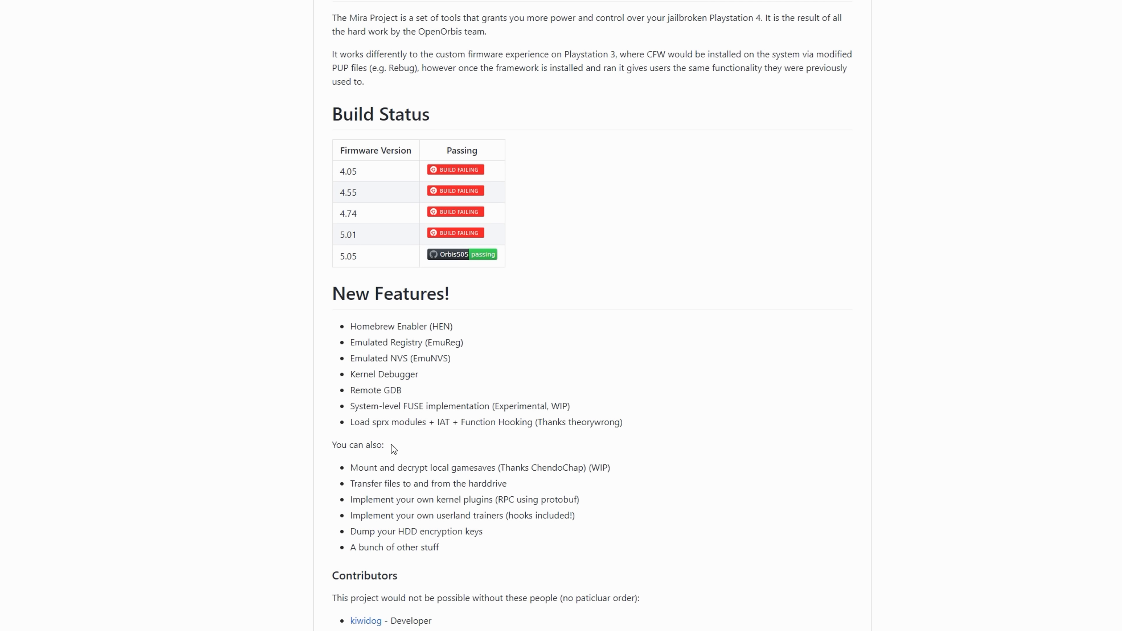
mouse_move(450, 497)
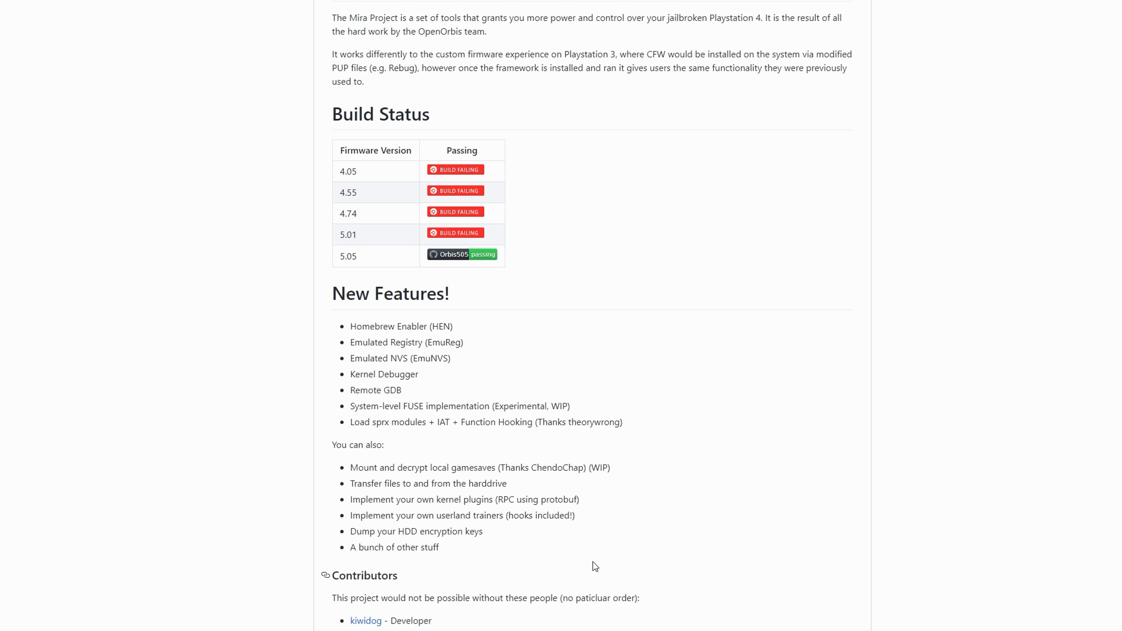
mouse_move(592, 565)
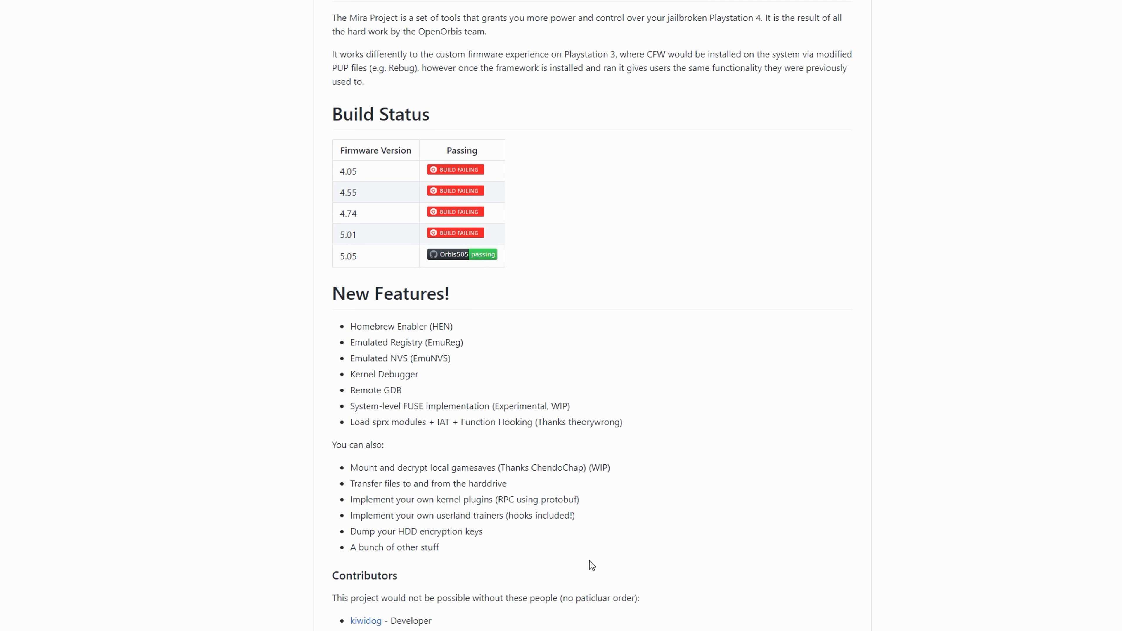
drag(451, 498, 580, 499)
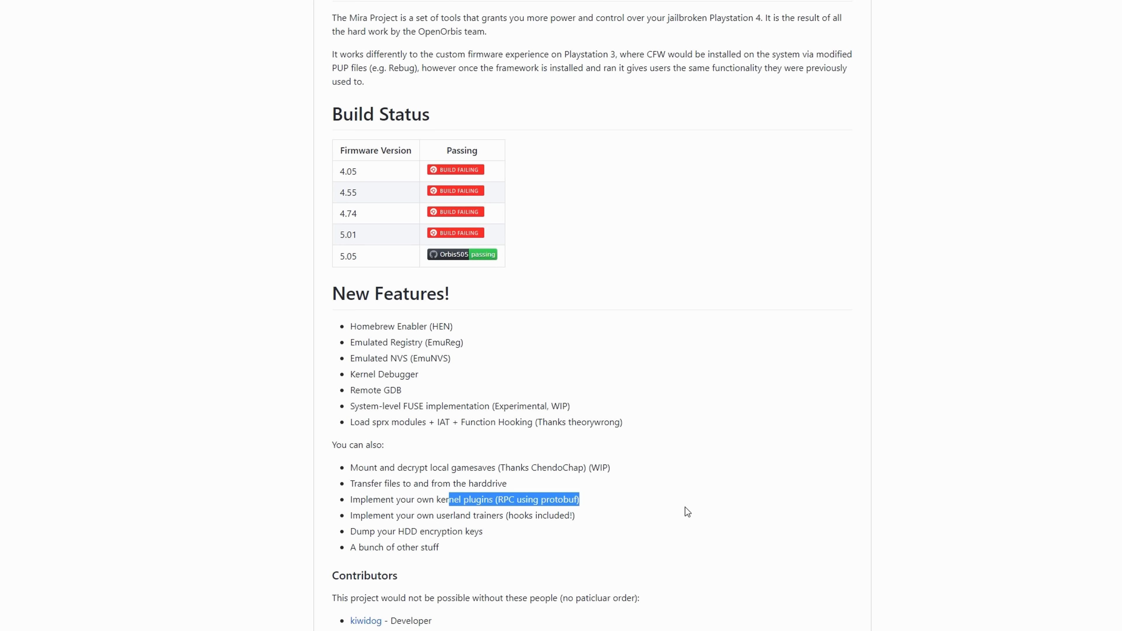
click(685, 511)
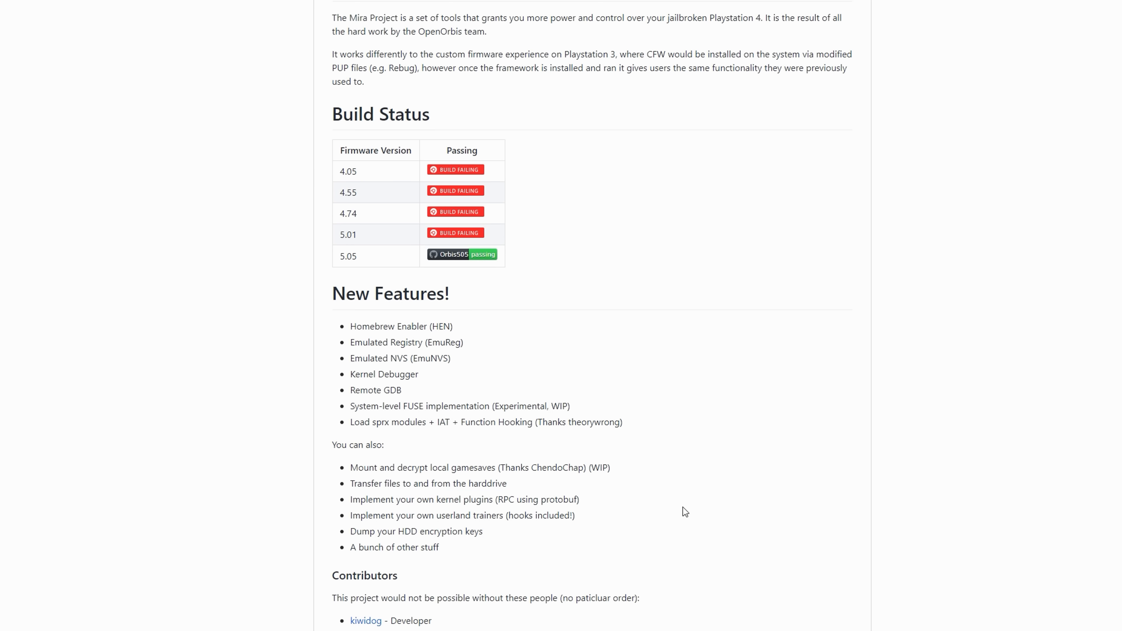
scroll(down, 3)
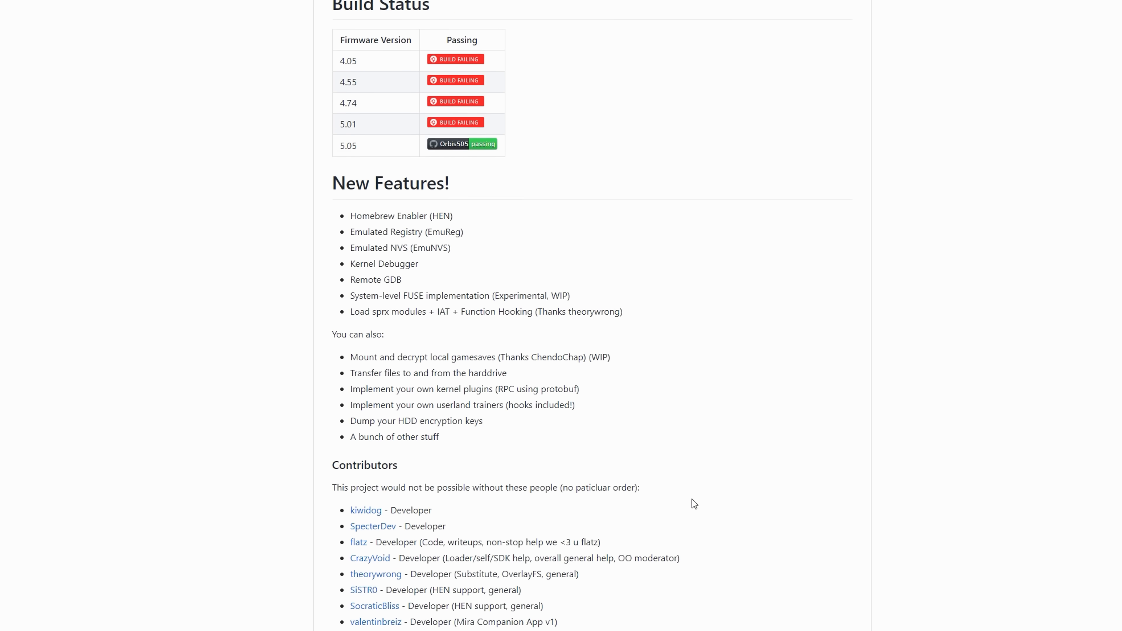
scroll(up, 3)
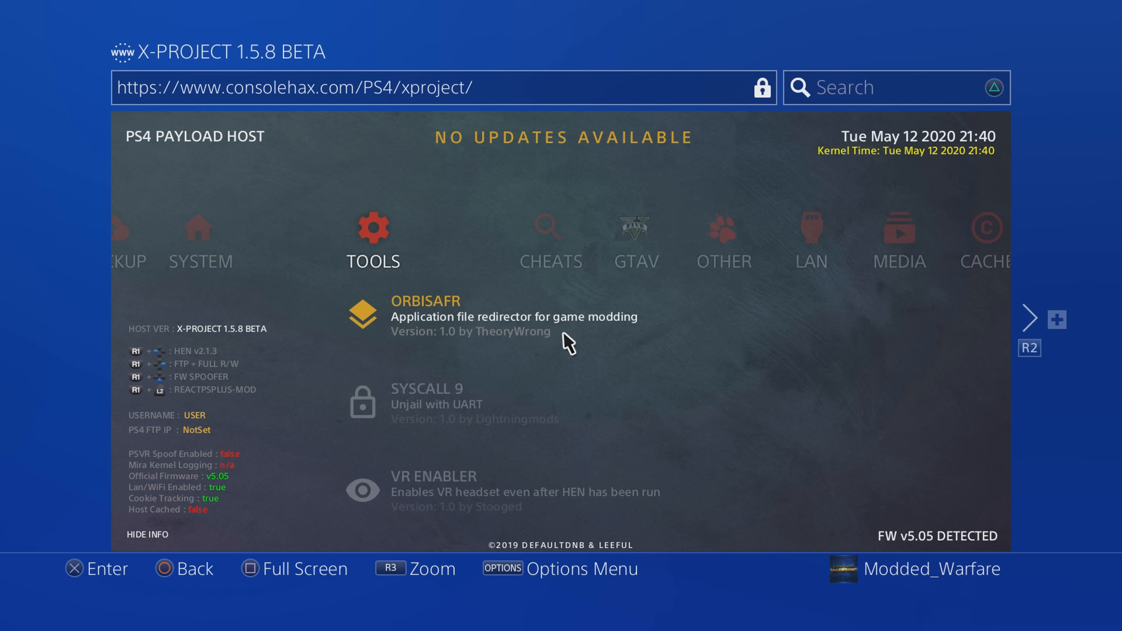
- View the X-Project host's Tools category listing ORBISAFR, SYSCALL 9 and VR ENABLER
click(501, 317)
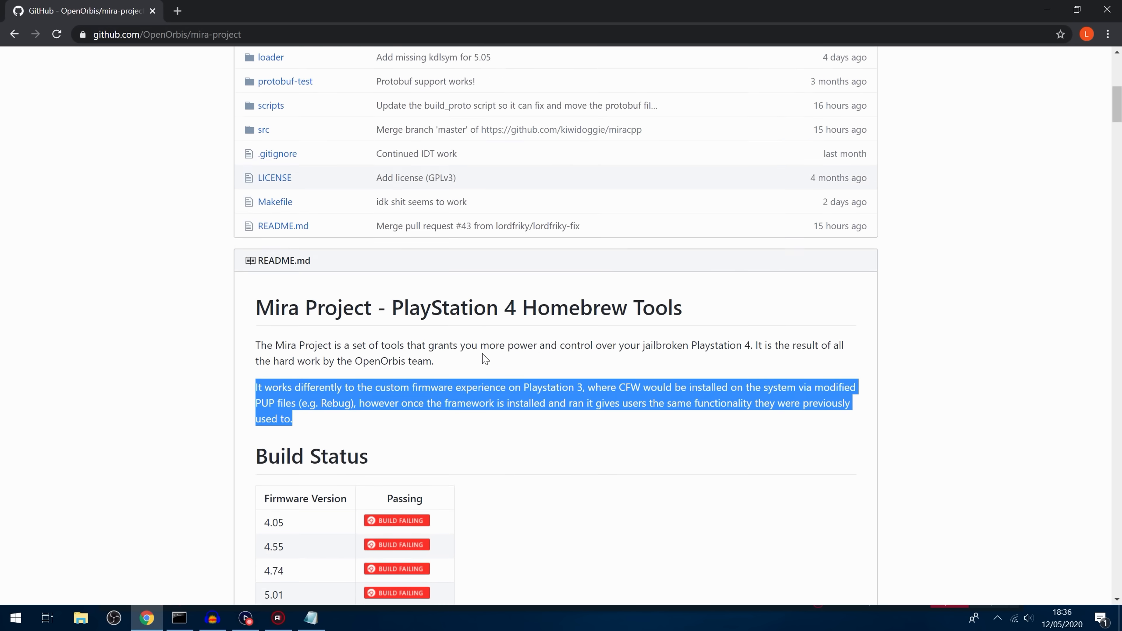
- Return to the mira-project repository overview and check its published releases
scroll(down, 3)
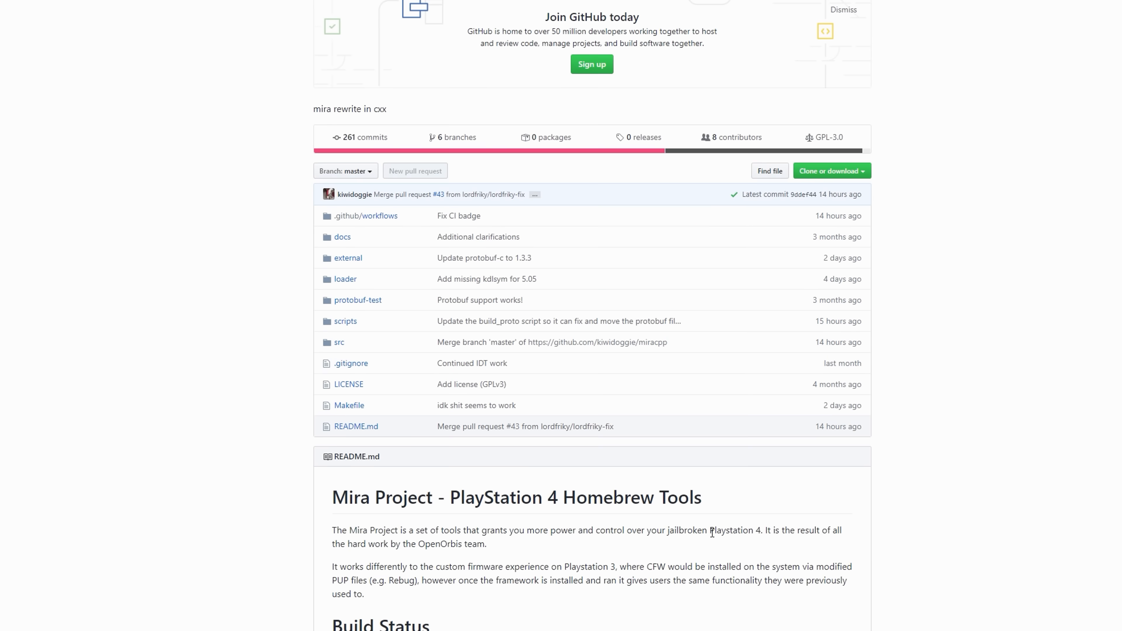
scroll(down, 3)
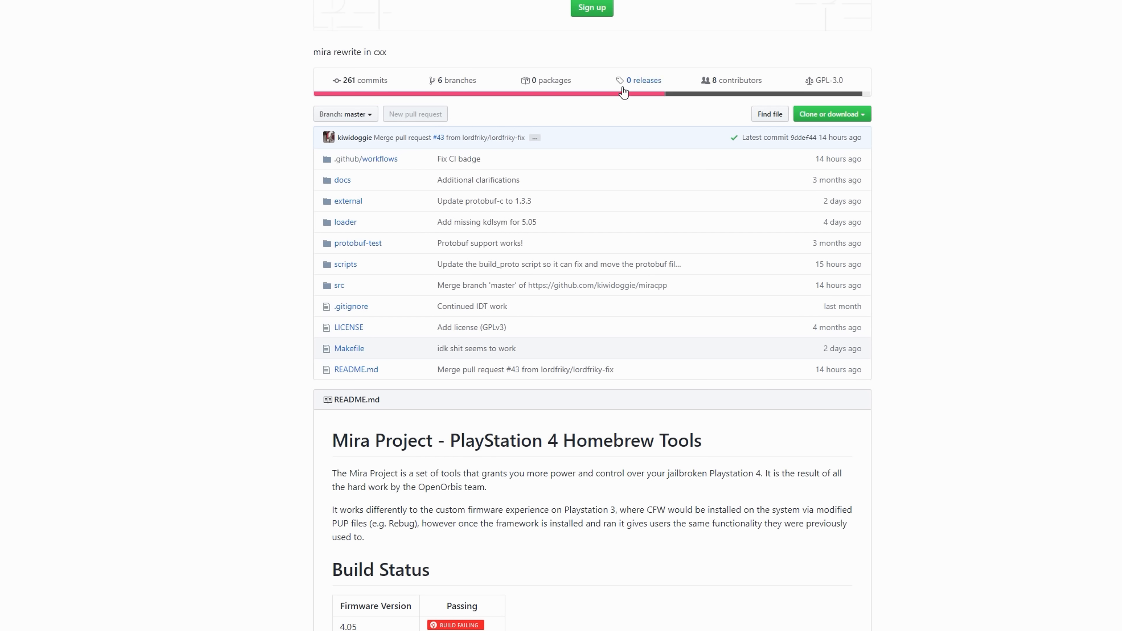
click(644, 80)
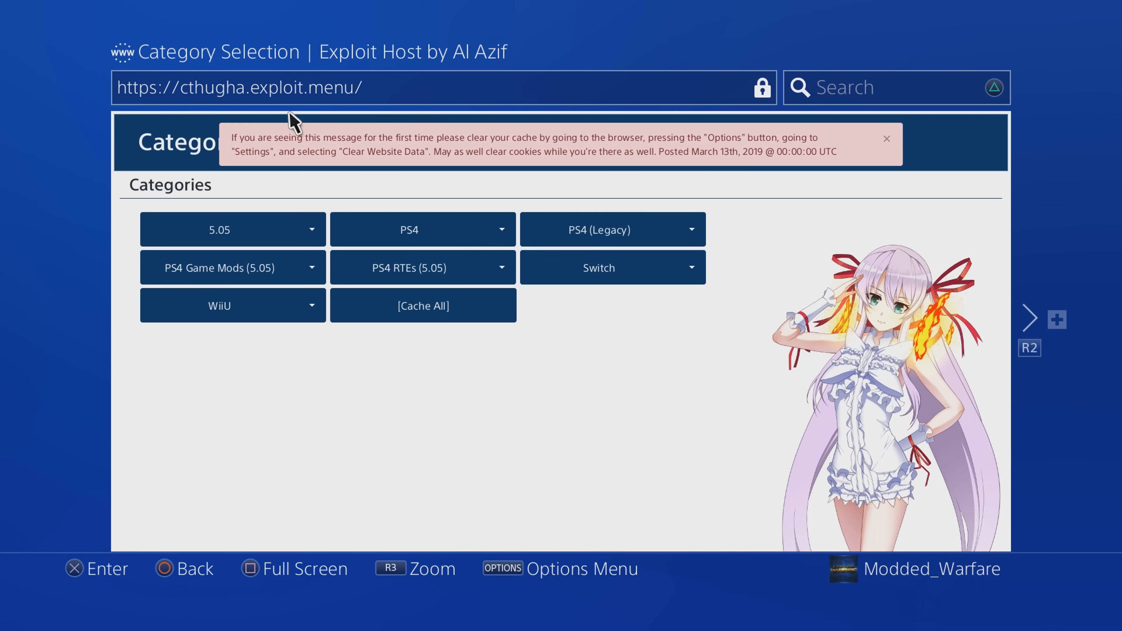
mouse_move(409, 268)
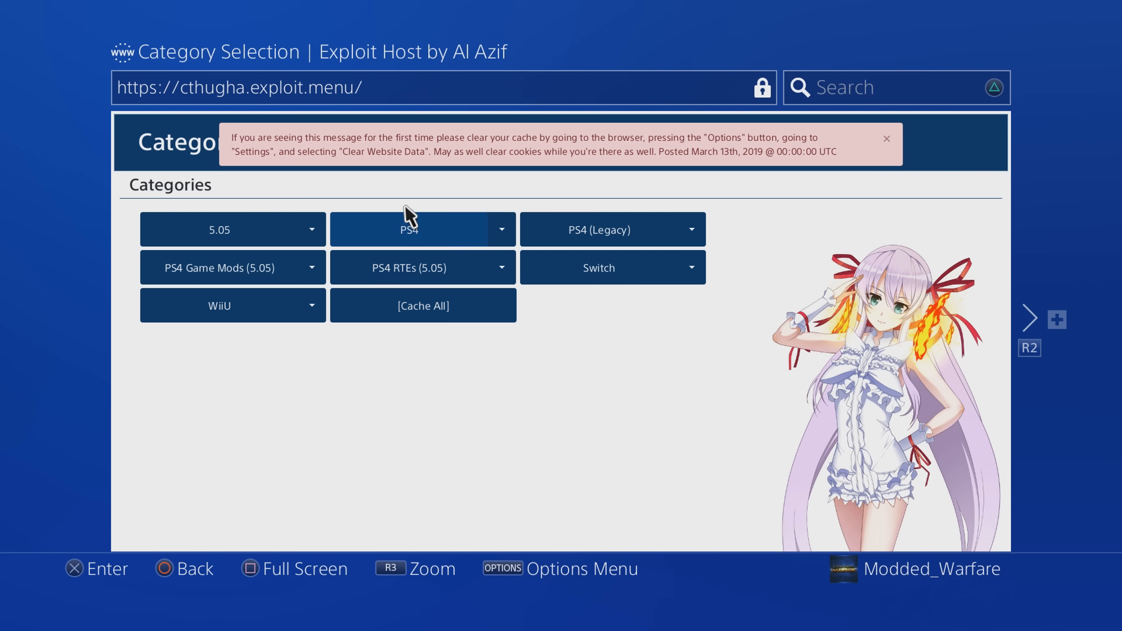
- In the 5.05 category, view the Mira payload's About details and close them
click(409, 230)
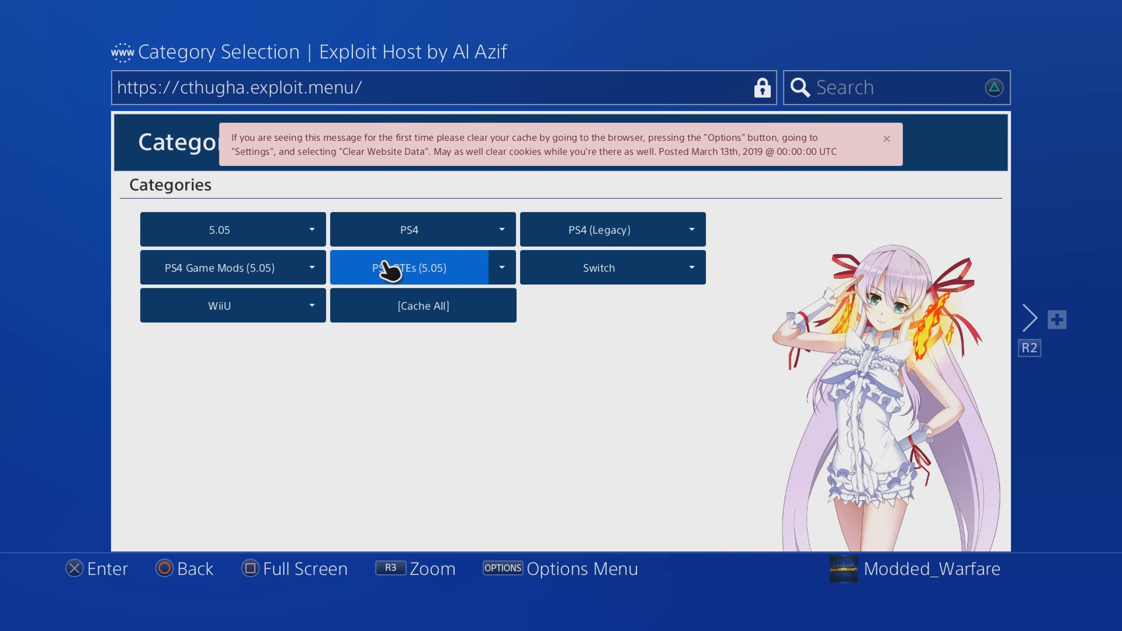
click(218, 229)
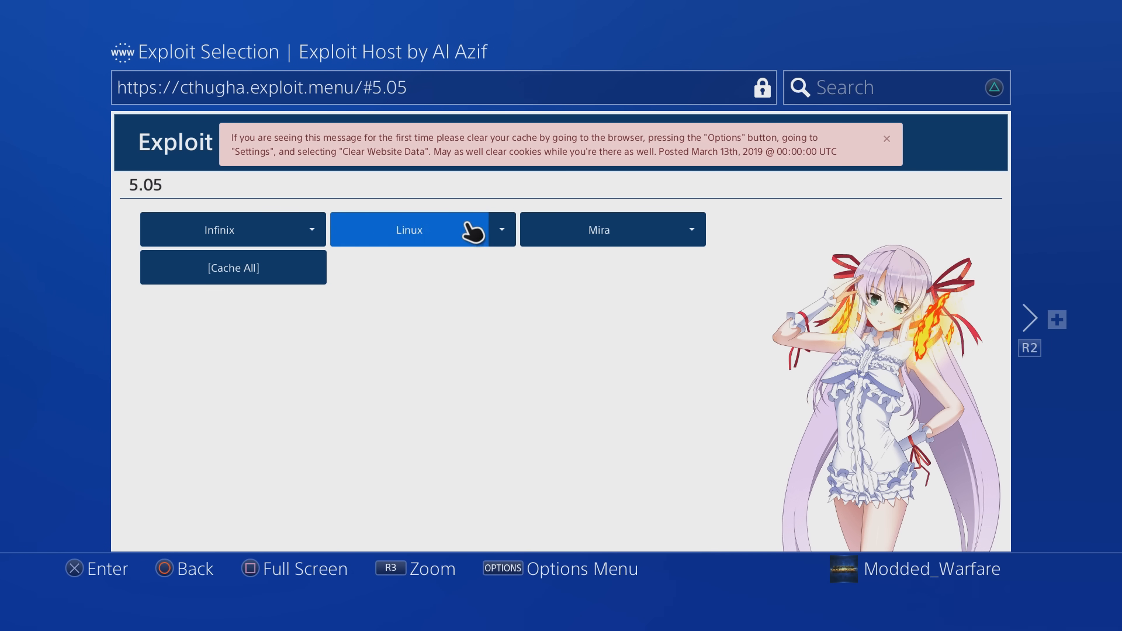
click(692, 229)
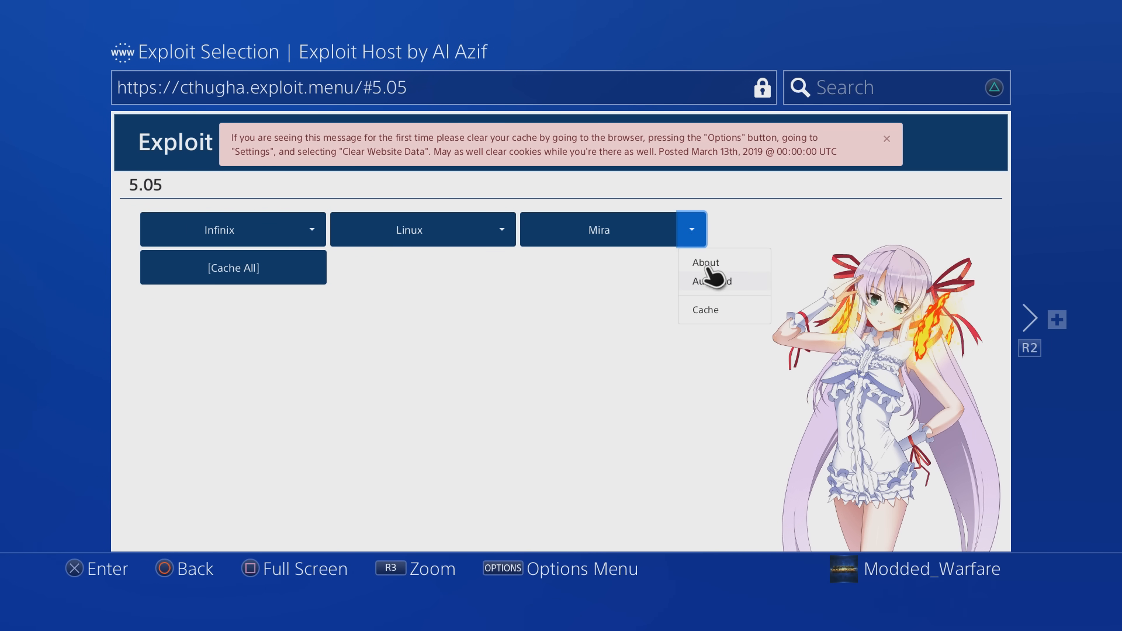
click(705, 262)
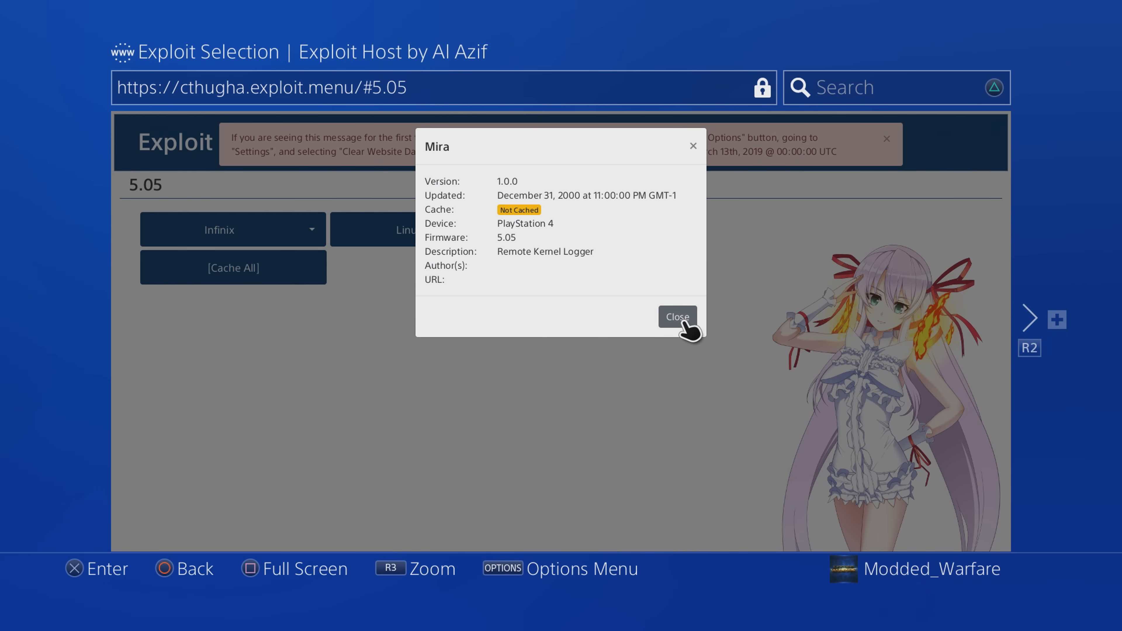
click(676, 317)
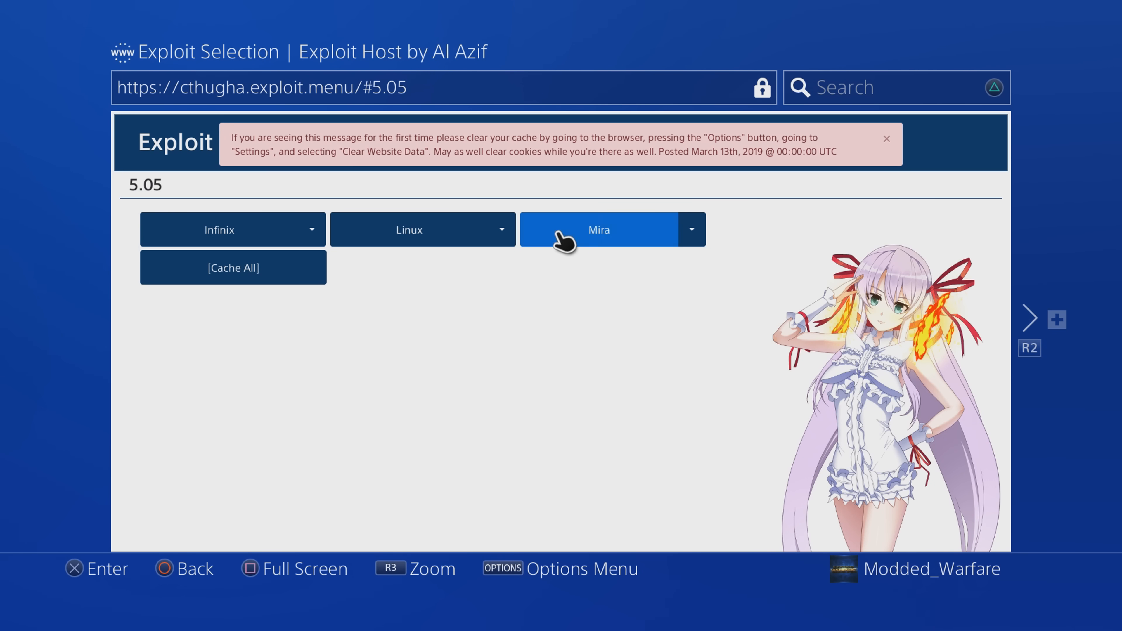
mouse_move(599, 252)
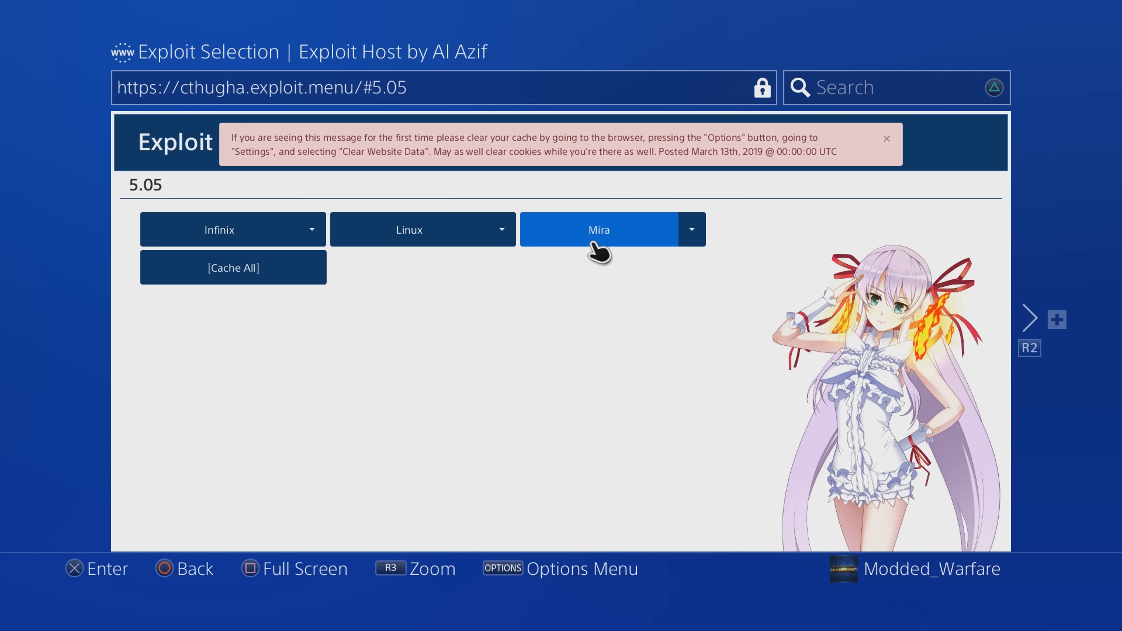
mouse_move(598, 270)
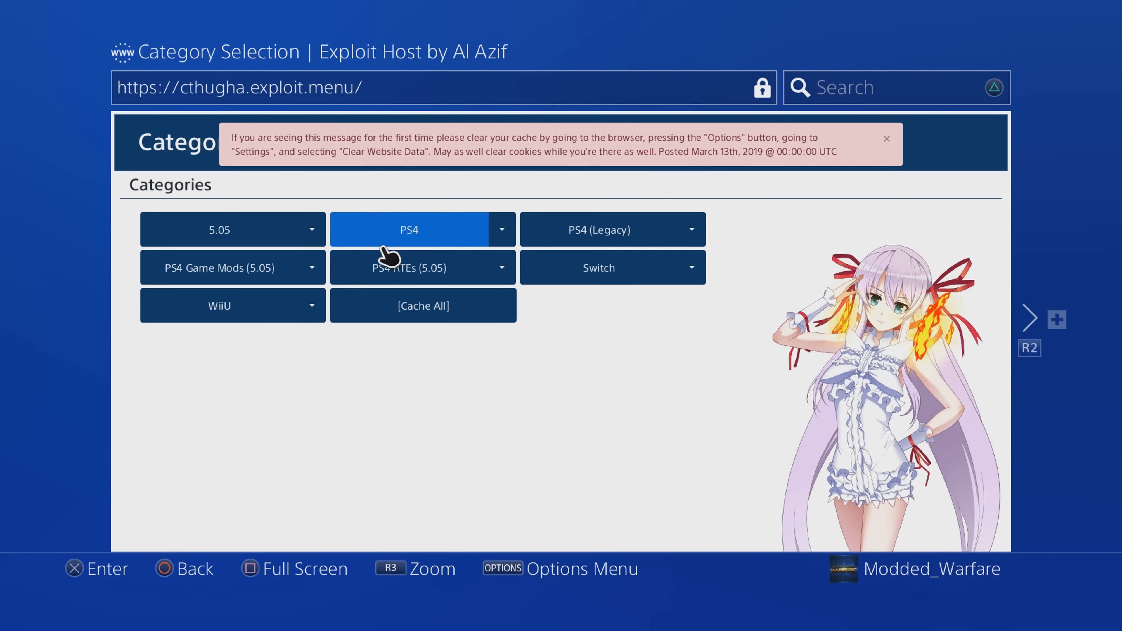
- Enter the PS4 category and start the Bin Loader, which awaits a payload
click(408, 229)
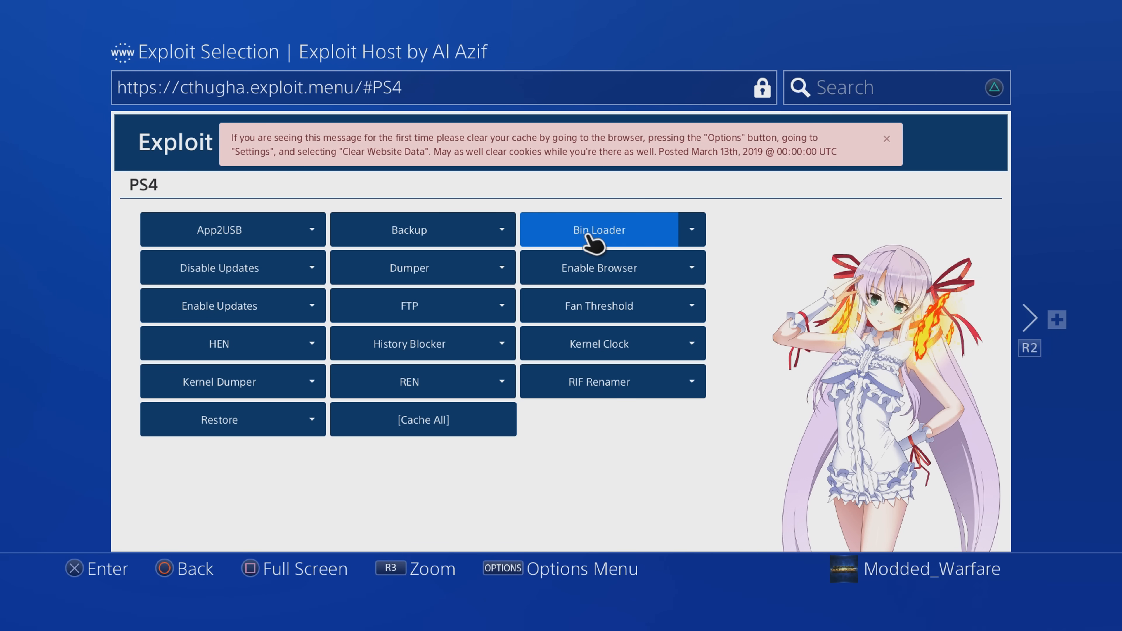
click(600, 230)
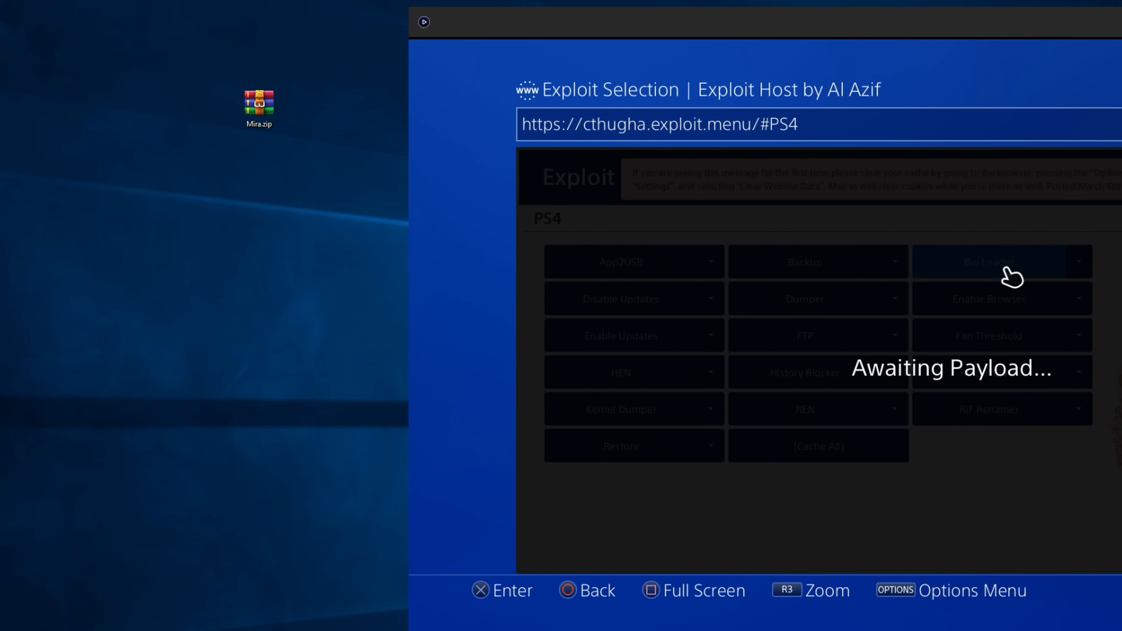
- Extract Mira.zip, browse into its Loader folder and move that window aside
double_click(258, 104)
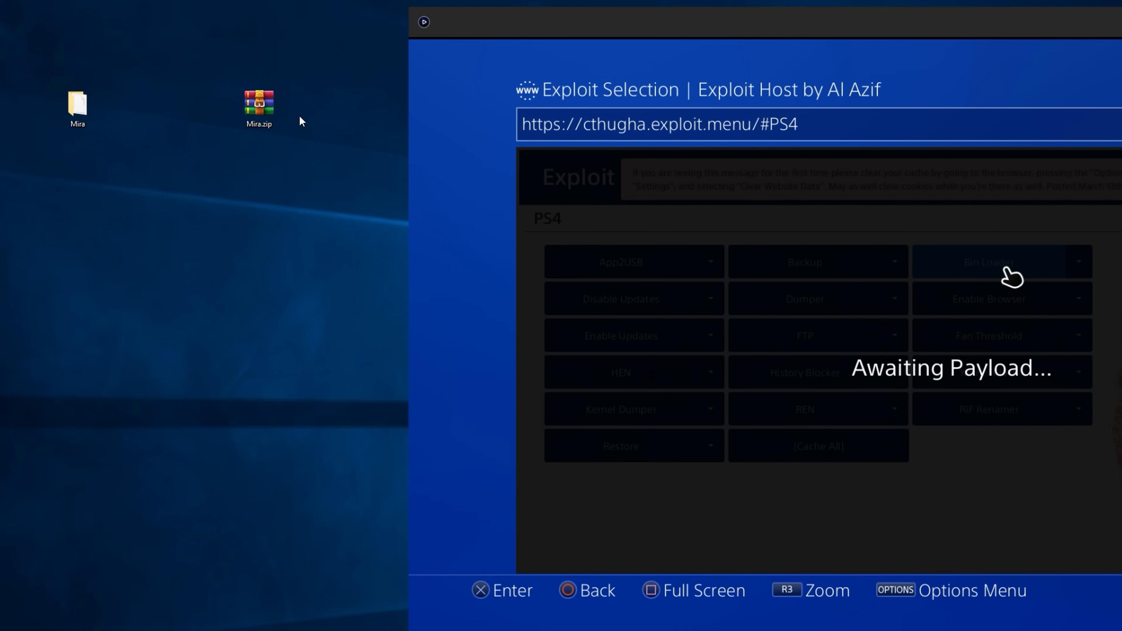
double_click(77, 108)
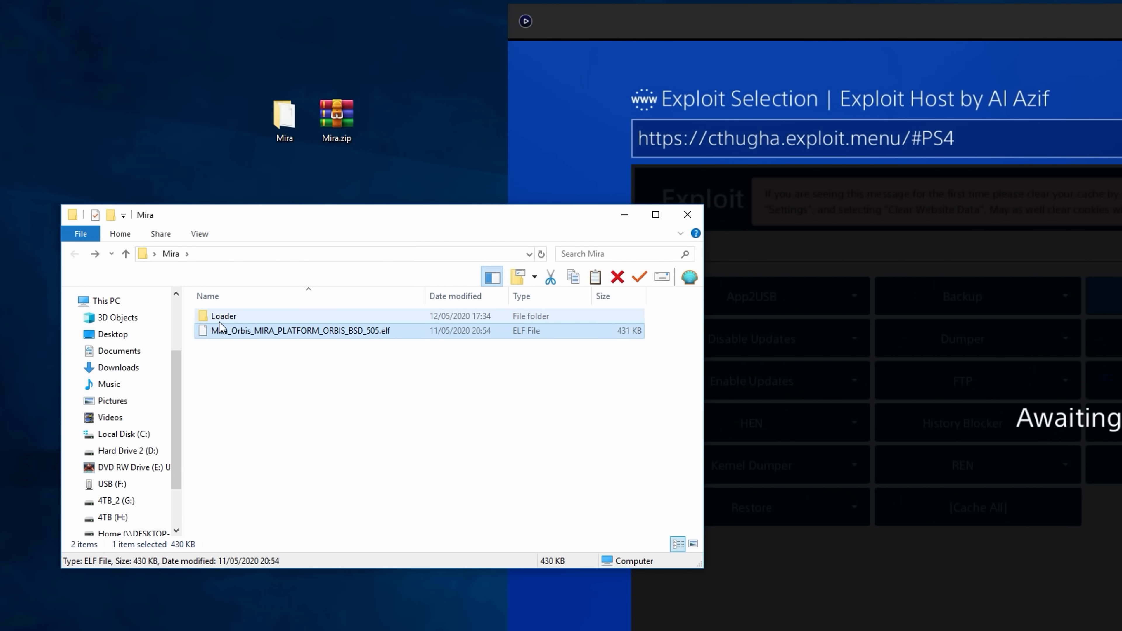
double_click(222, 316)
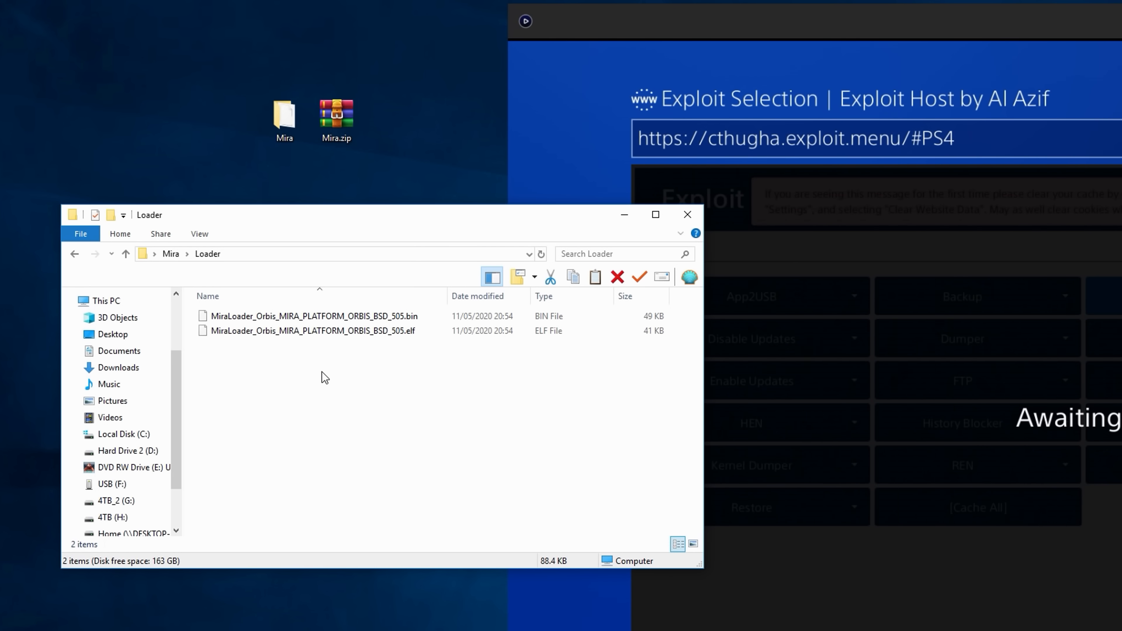
click(314, 315)
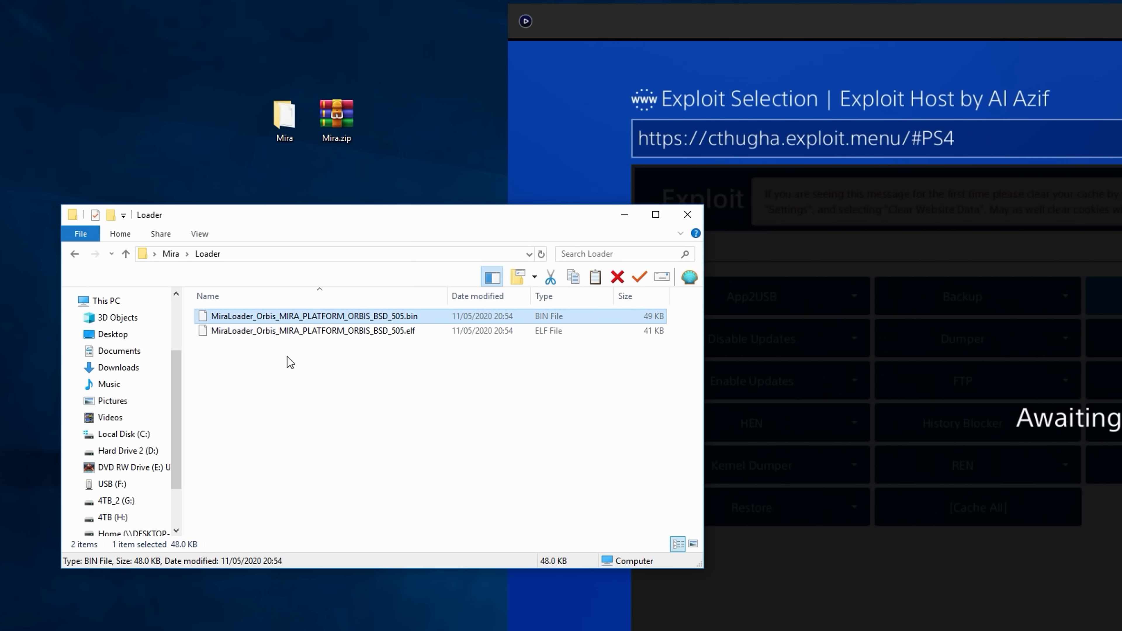
click(312, 331)
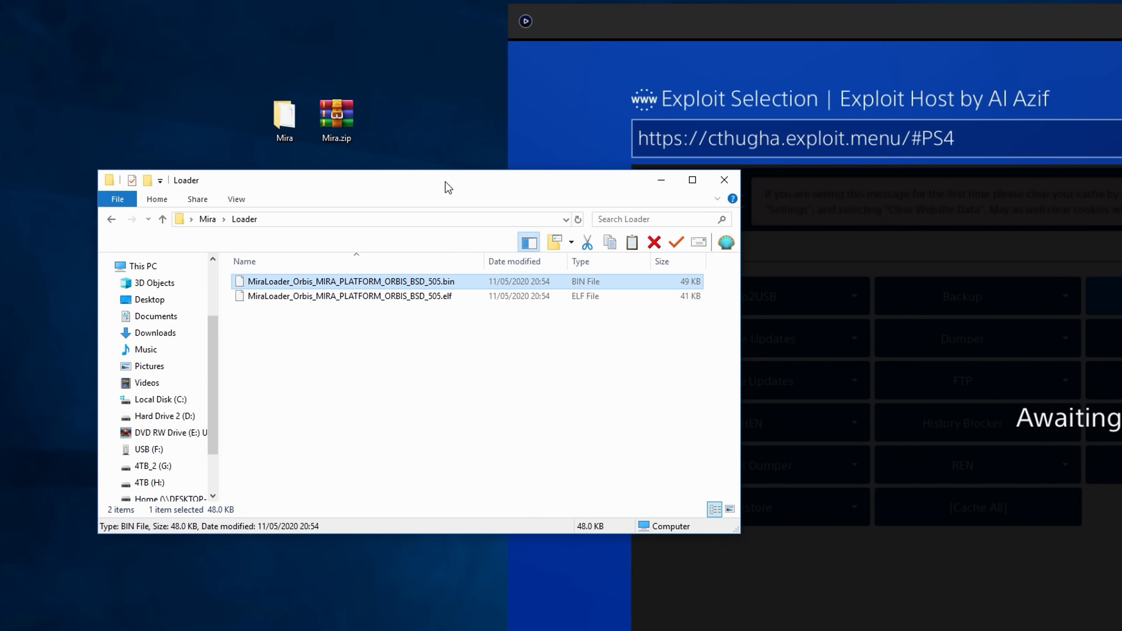
drag(444, 179, 443, 195)
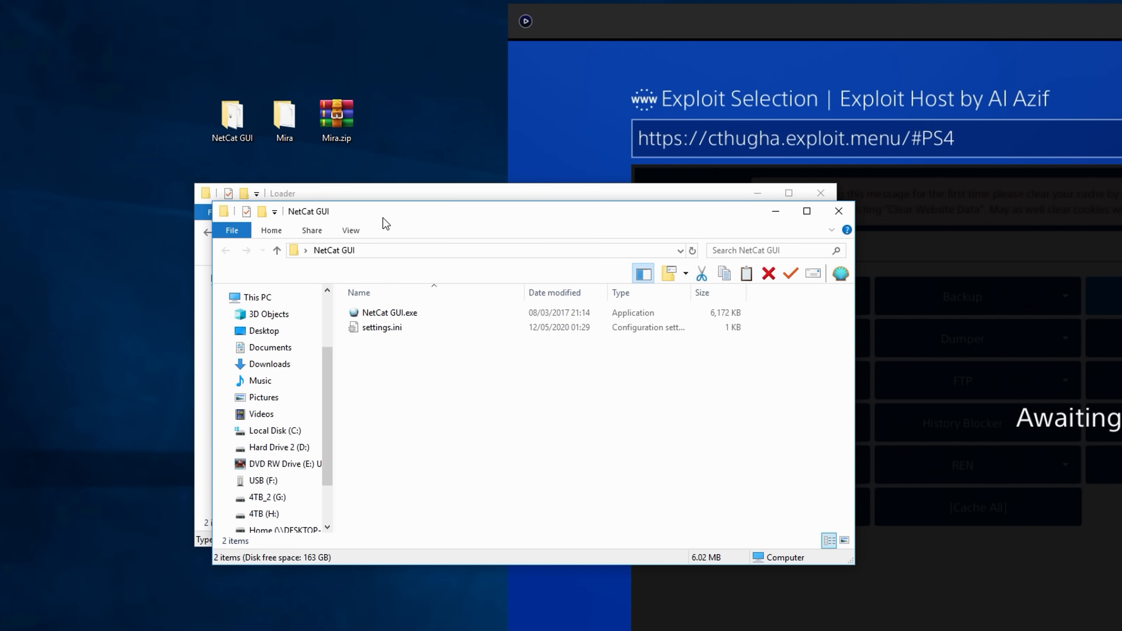
- Launch NetCat GUI and inject the MiraLoader .bin to 192.168.137.136 on port 9020
click(389, 313)
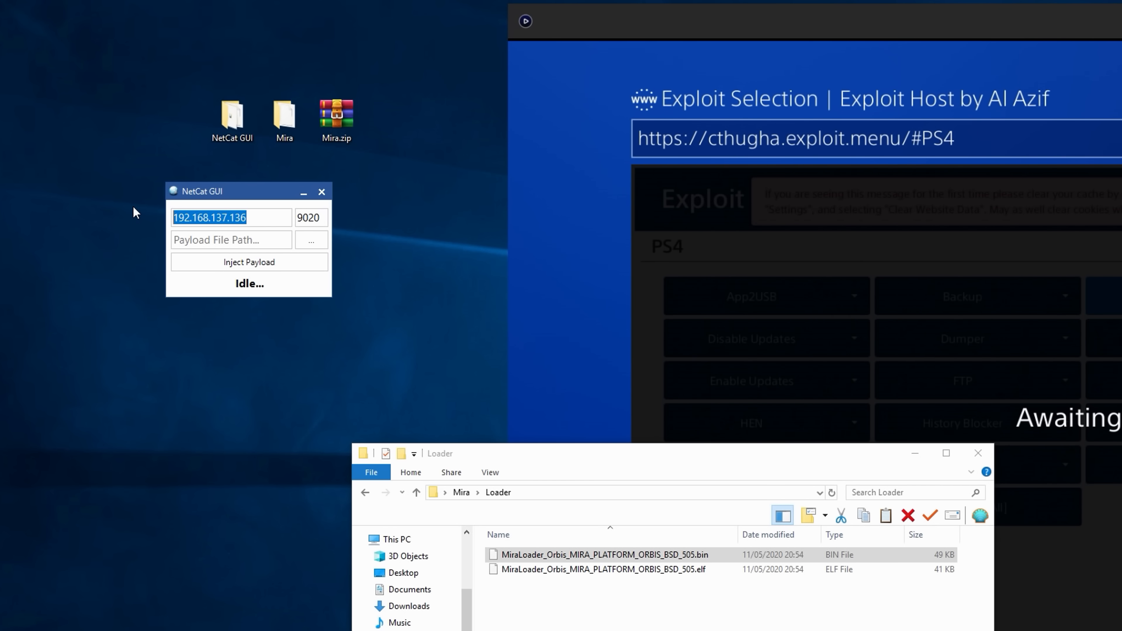
mouse_move(125, 220)
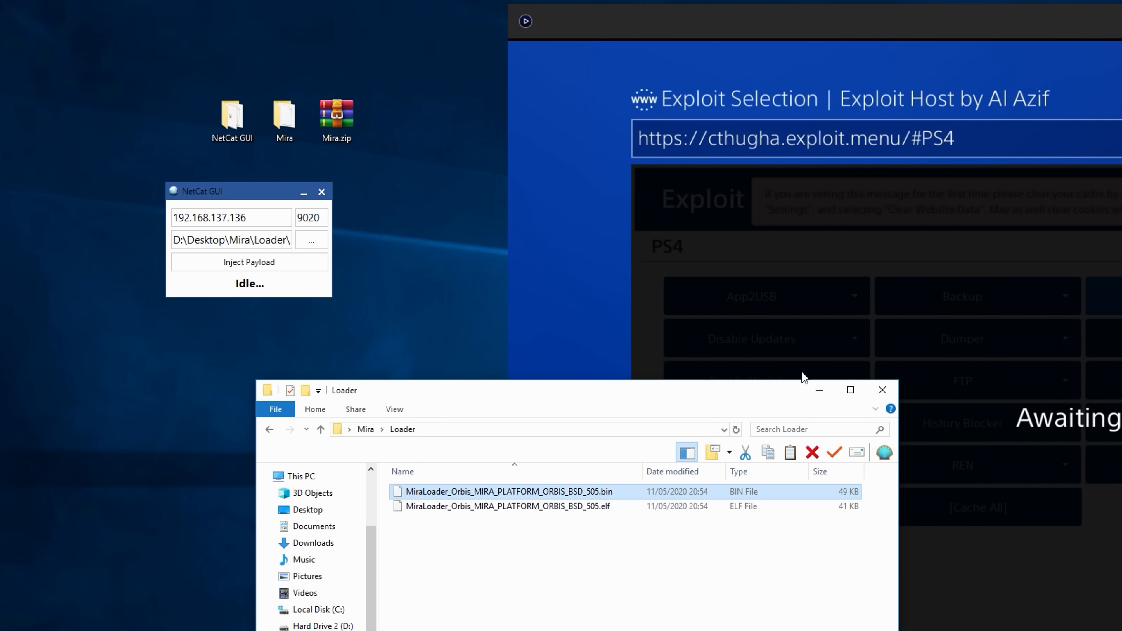
click(249, 262)
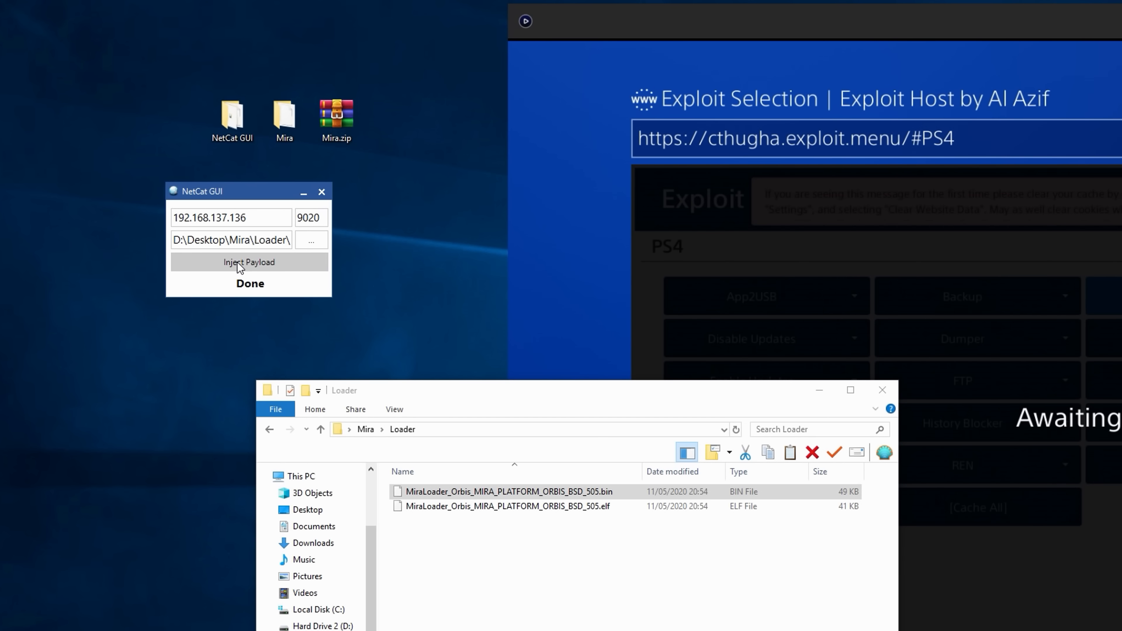
click(249, 262)
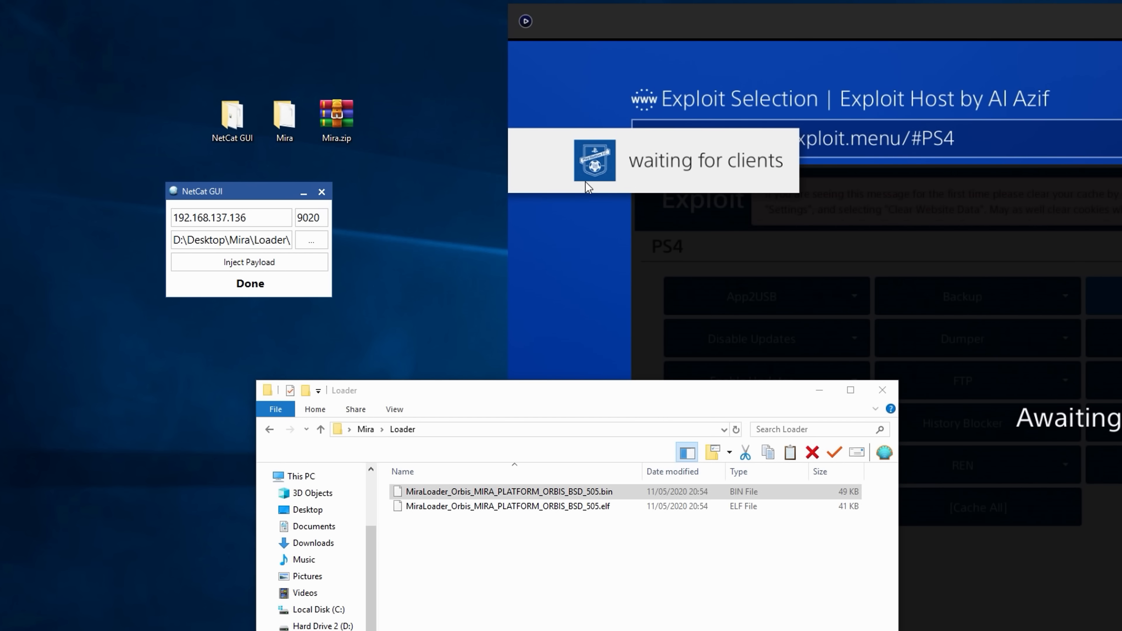
mouse_move(597, 230)
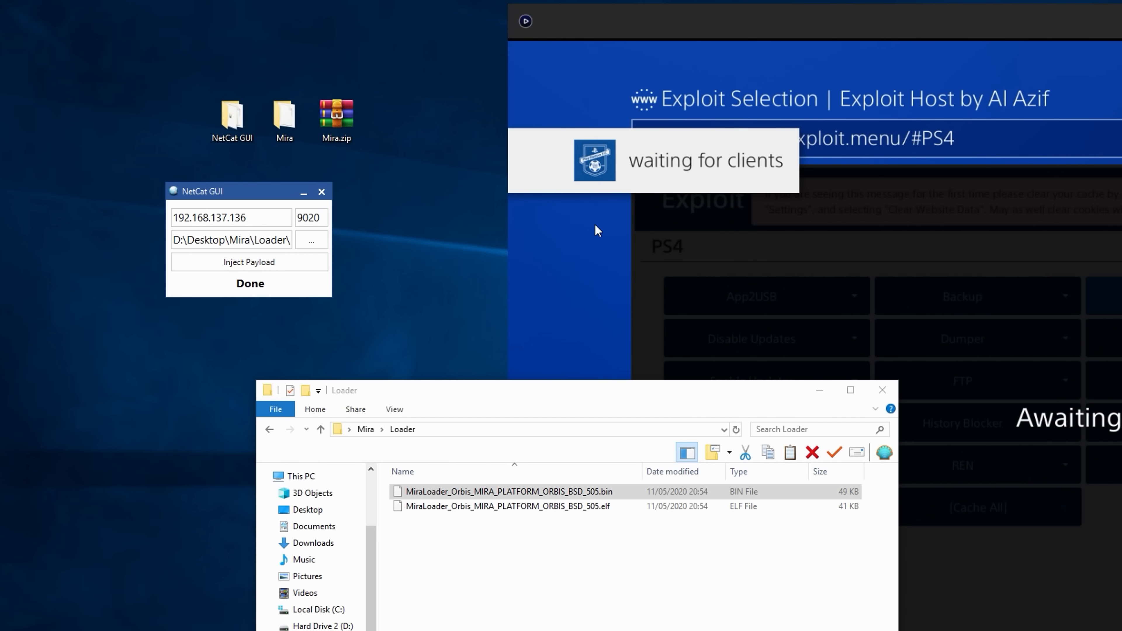
- Dismiss the notification and select the MiraLoader .elf file in Explorer
click(507, 507)
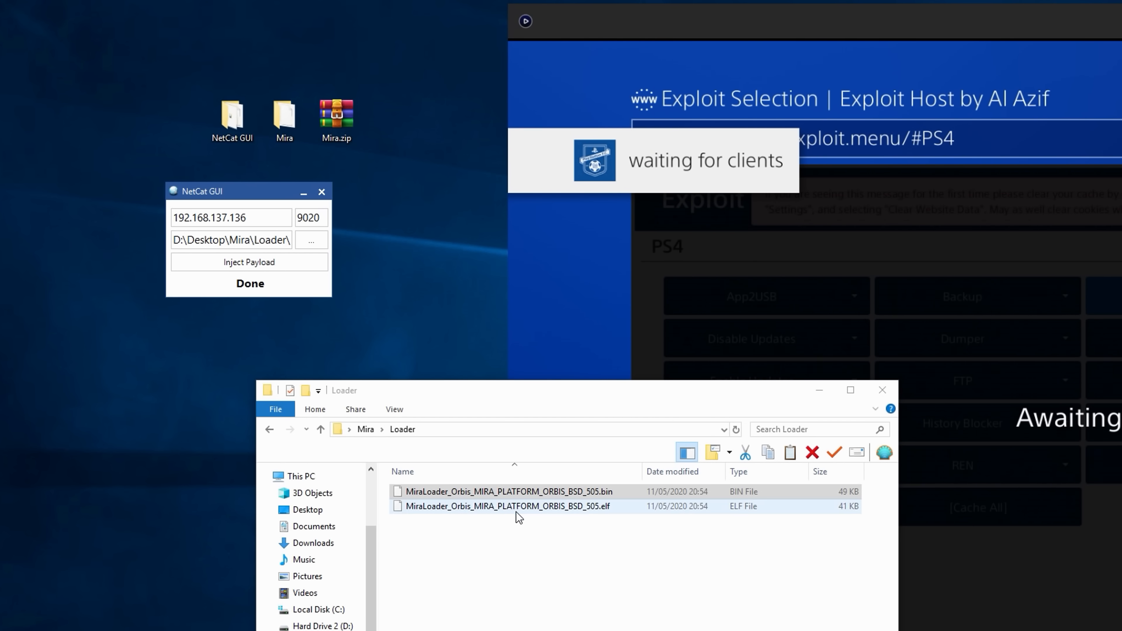
click(321, 430)
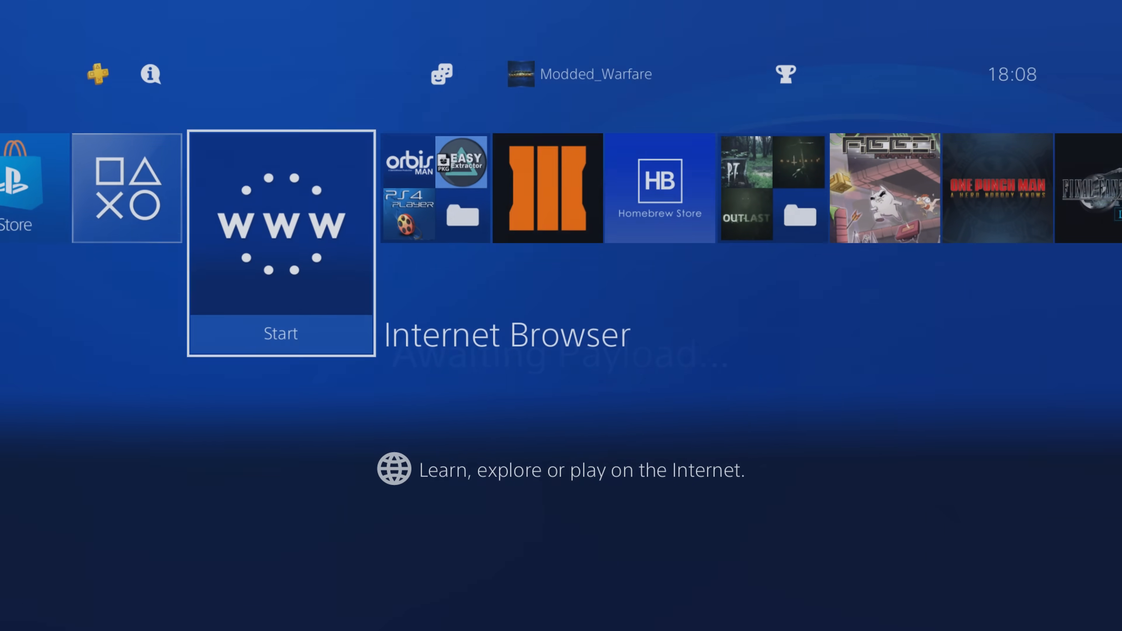
key(right)
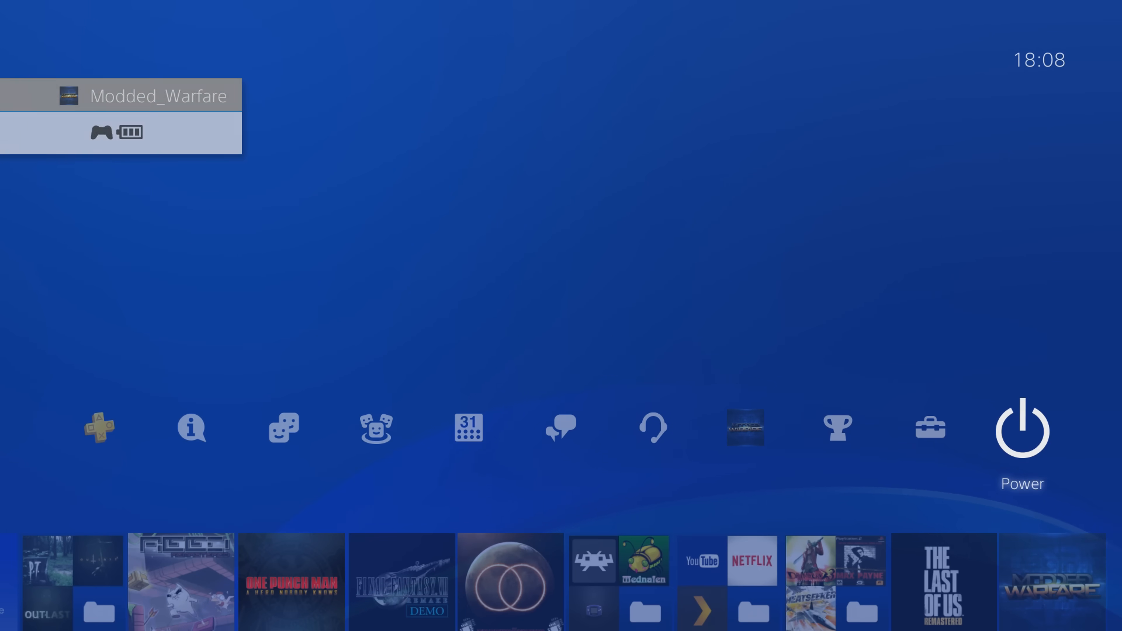
click(930, 428)
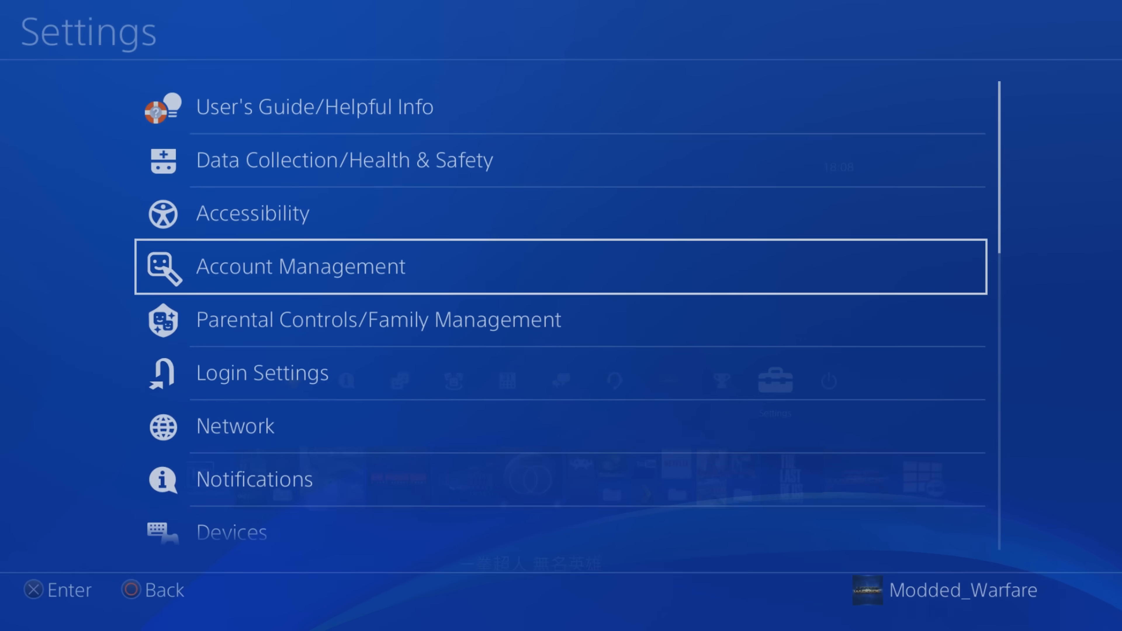
scroll(down, 3)
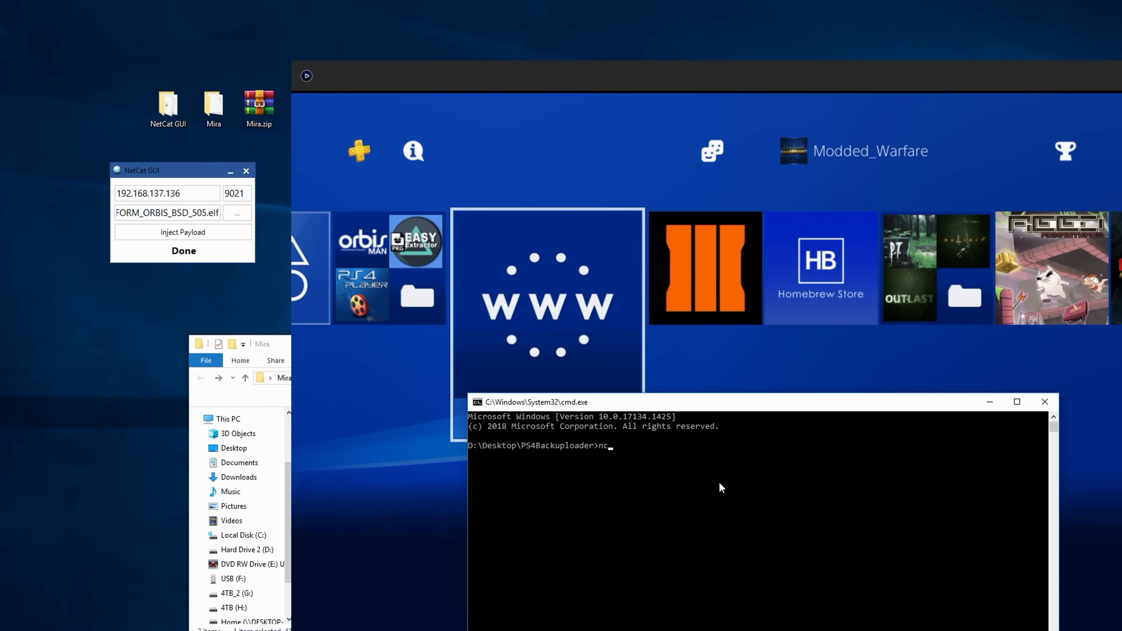
- Start a netcat session to 192.168.137.136 on port 9998 to stream the PS4 kernel log
text(192.168.137.136)
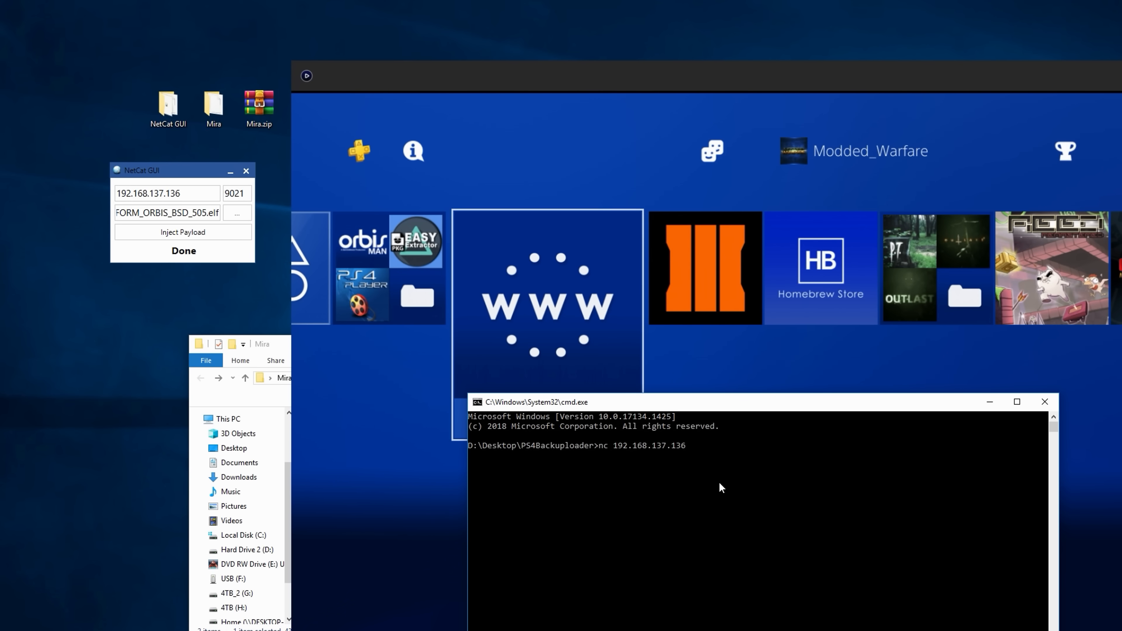
text(9998)
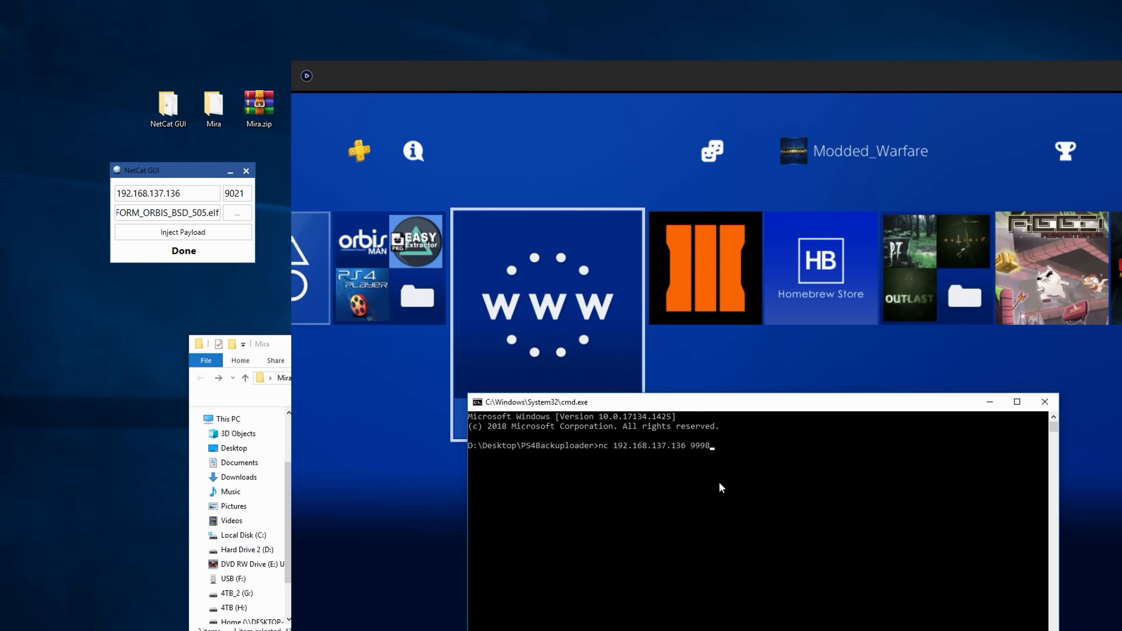
key(enter)
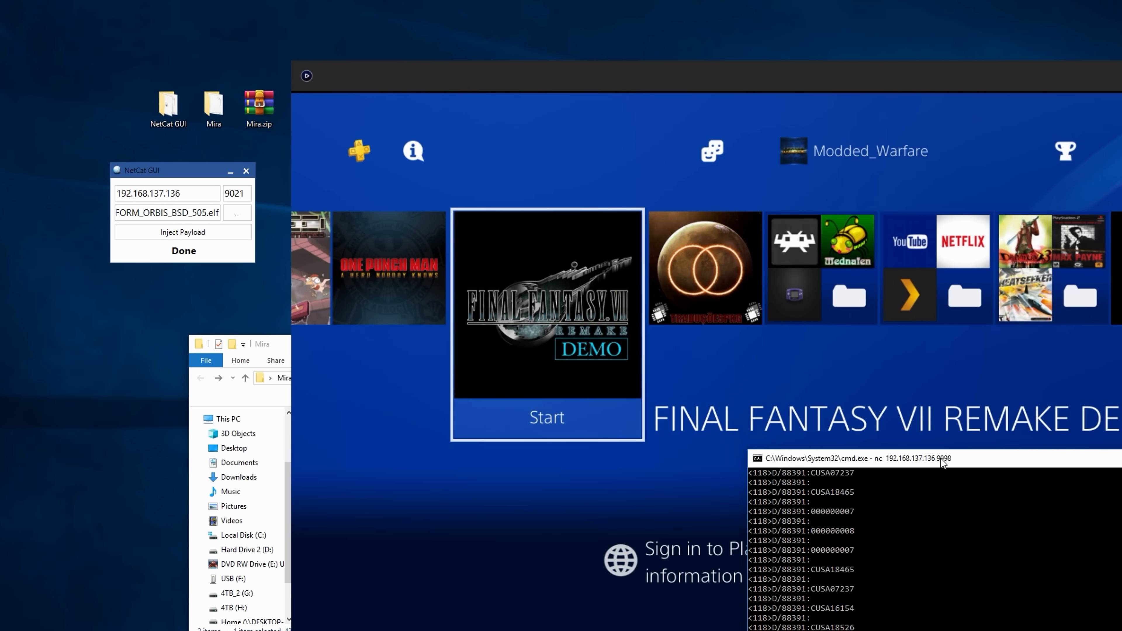
mouse_move(862, 506)
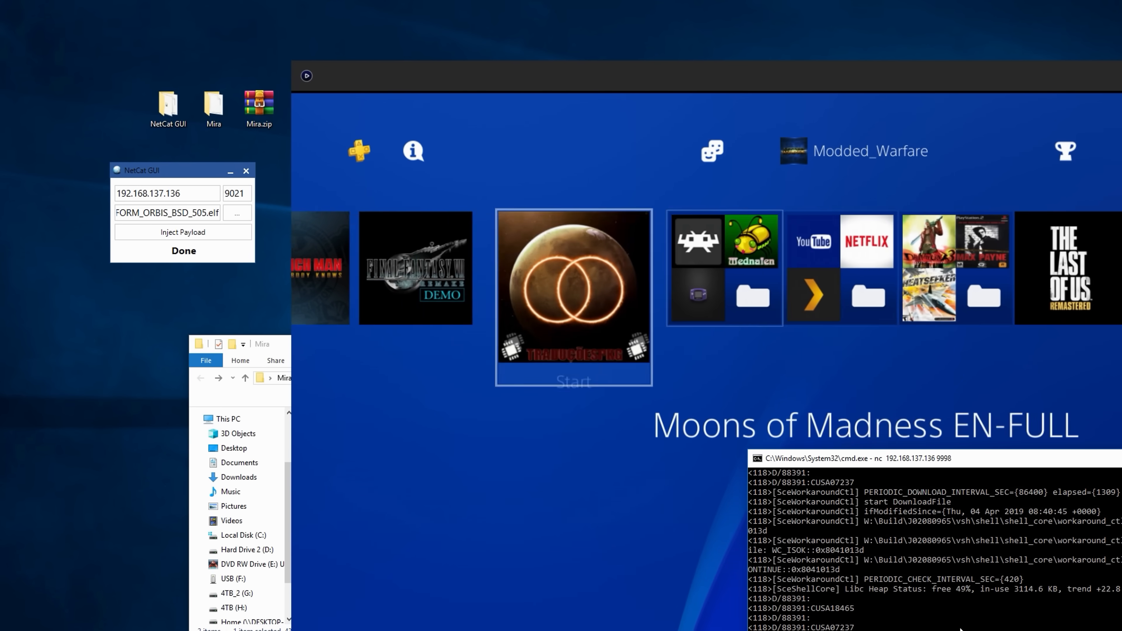
- Scroll through the streaming debug output listing SceShellCore memory statistics for system processes
scroll(right, 3)
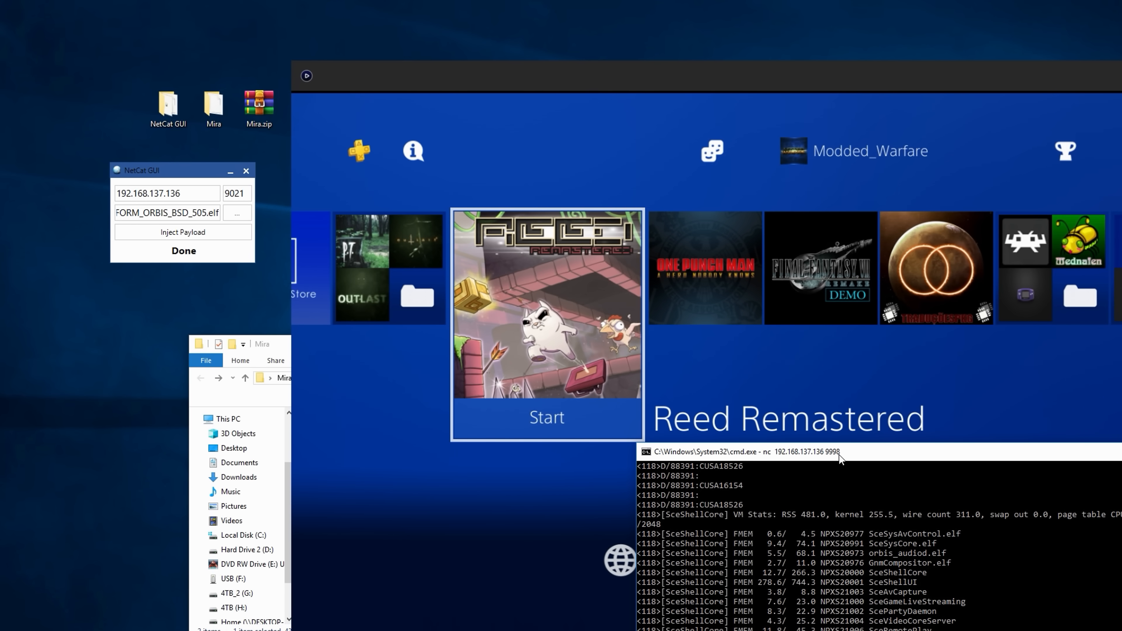
scroll(down, 3)
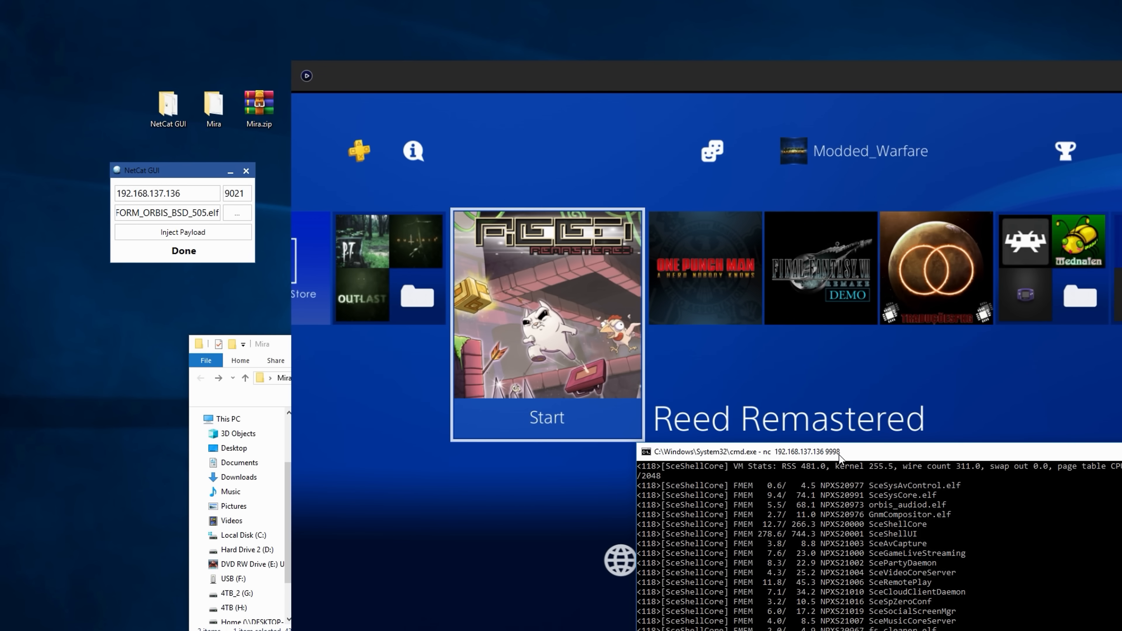